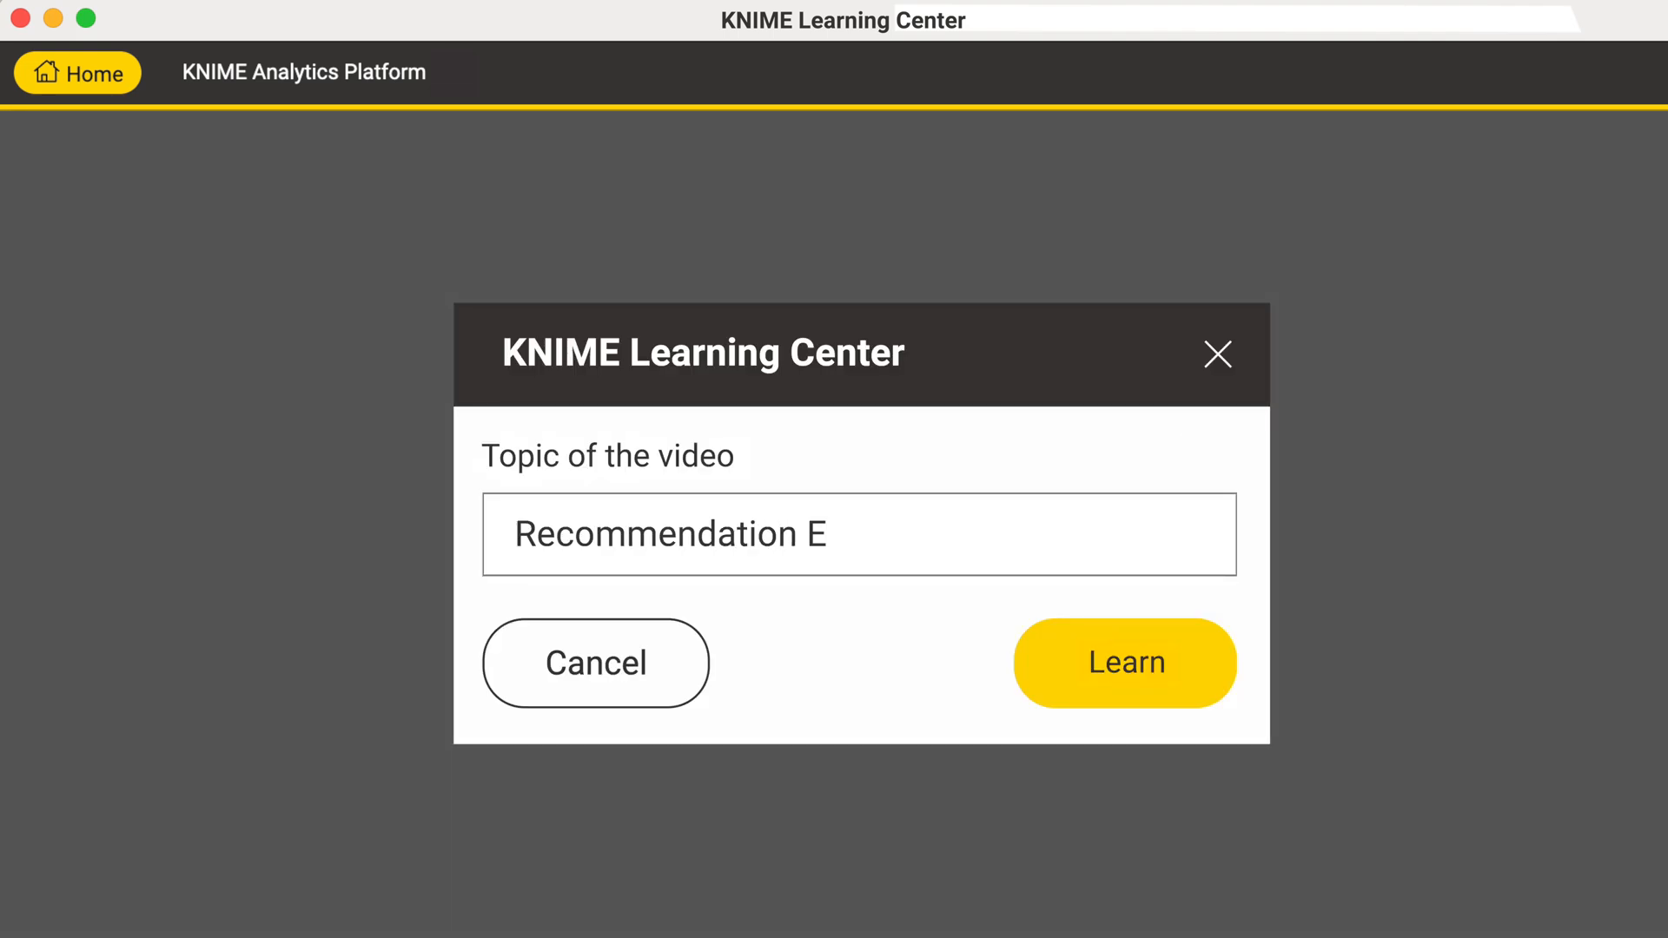
Search the Learning Center for 'Recommendation Engines' and start that lesson.
type("ngines")
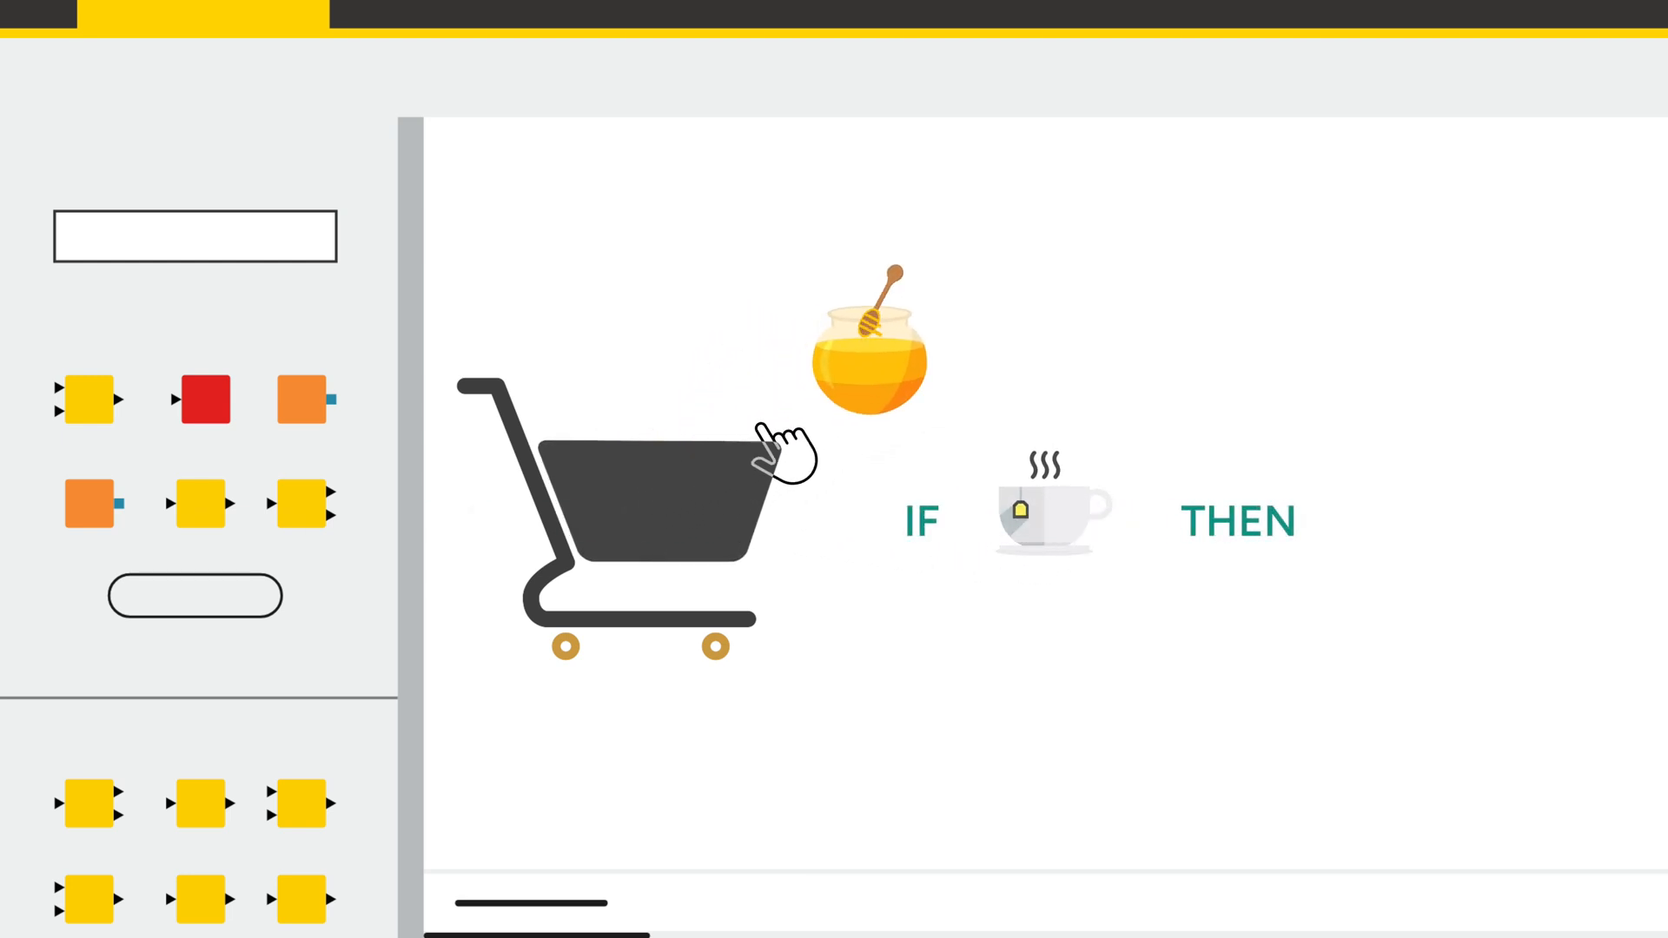
Bring the basket-to-top-k recommendation workflow into view on the canvas.
left_click_drag(862, 362, 1421, 501)
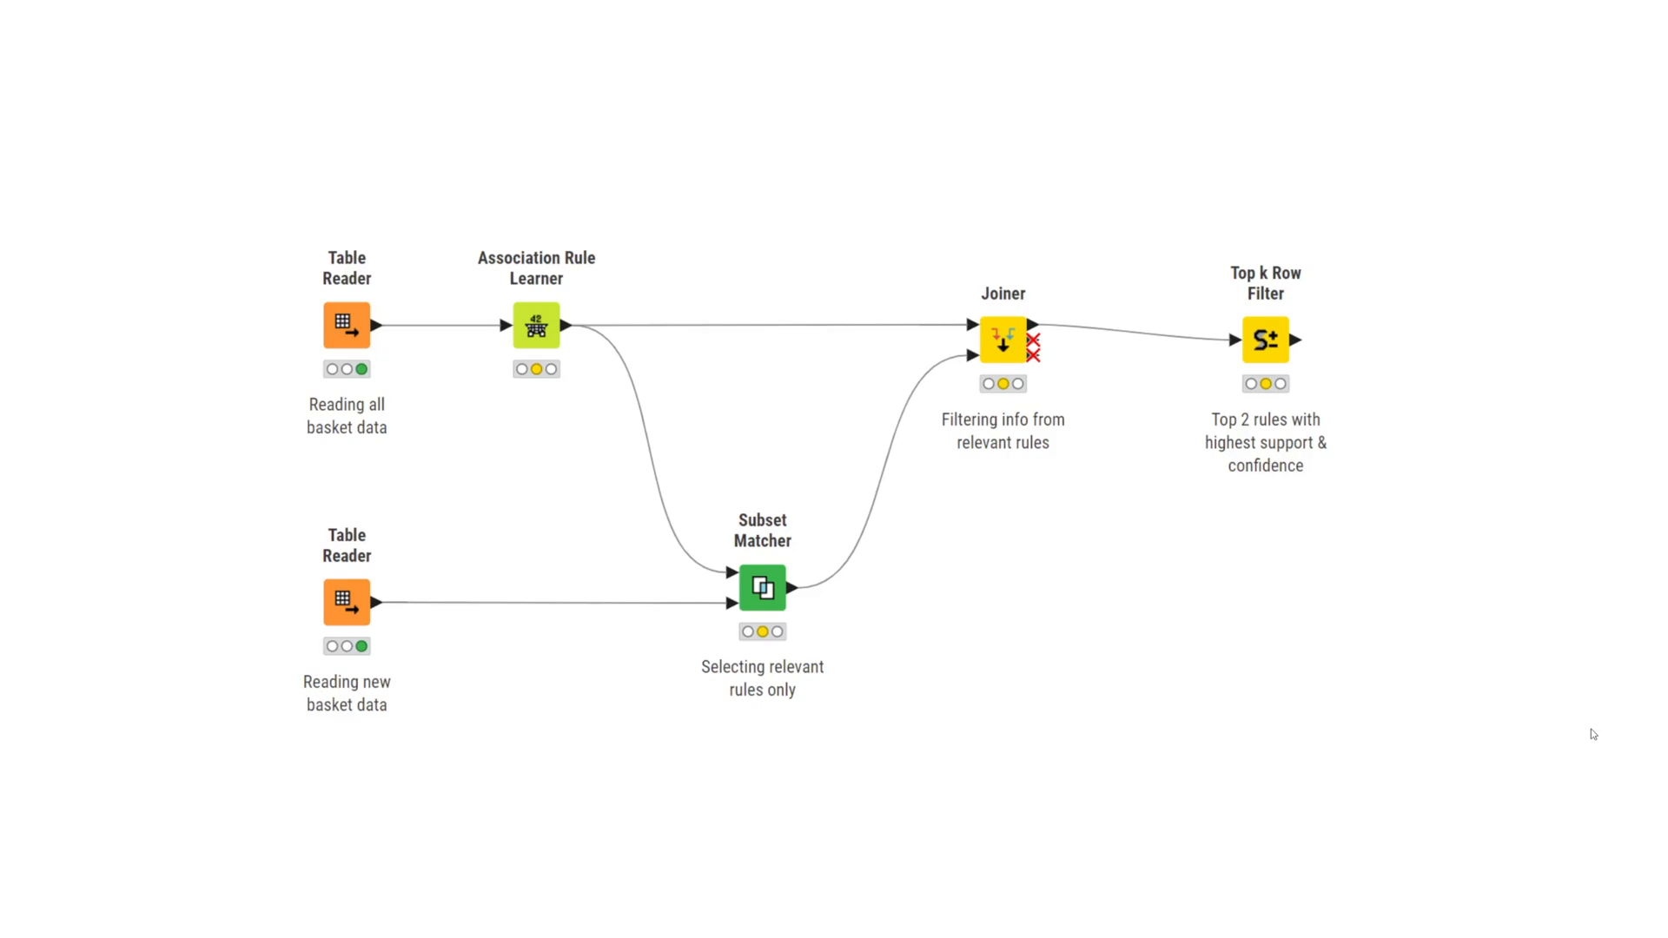
Dismiss the Table Reader's context menu and open the Association Rule Learner configuration.
right_click(346, 326)
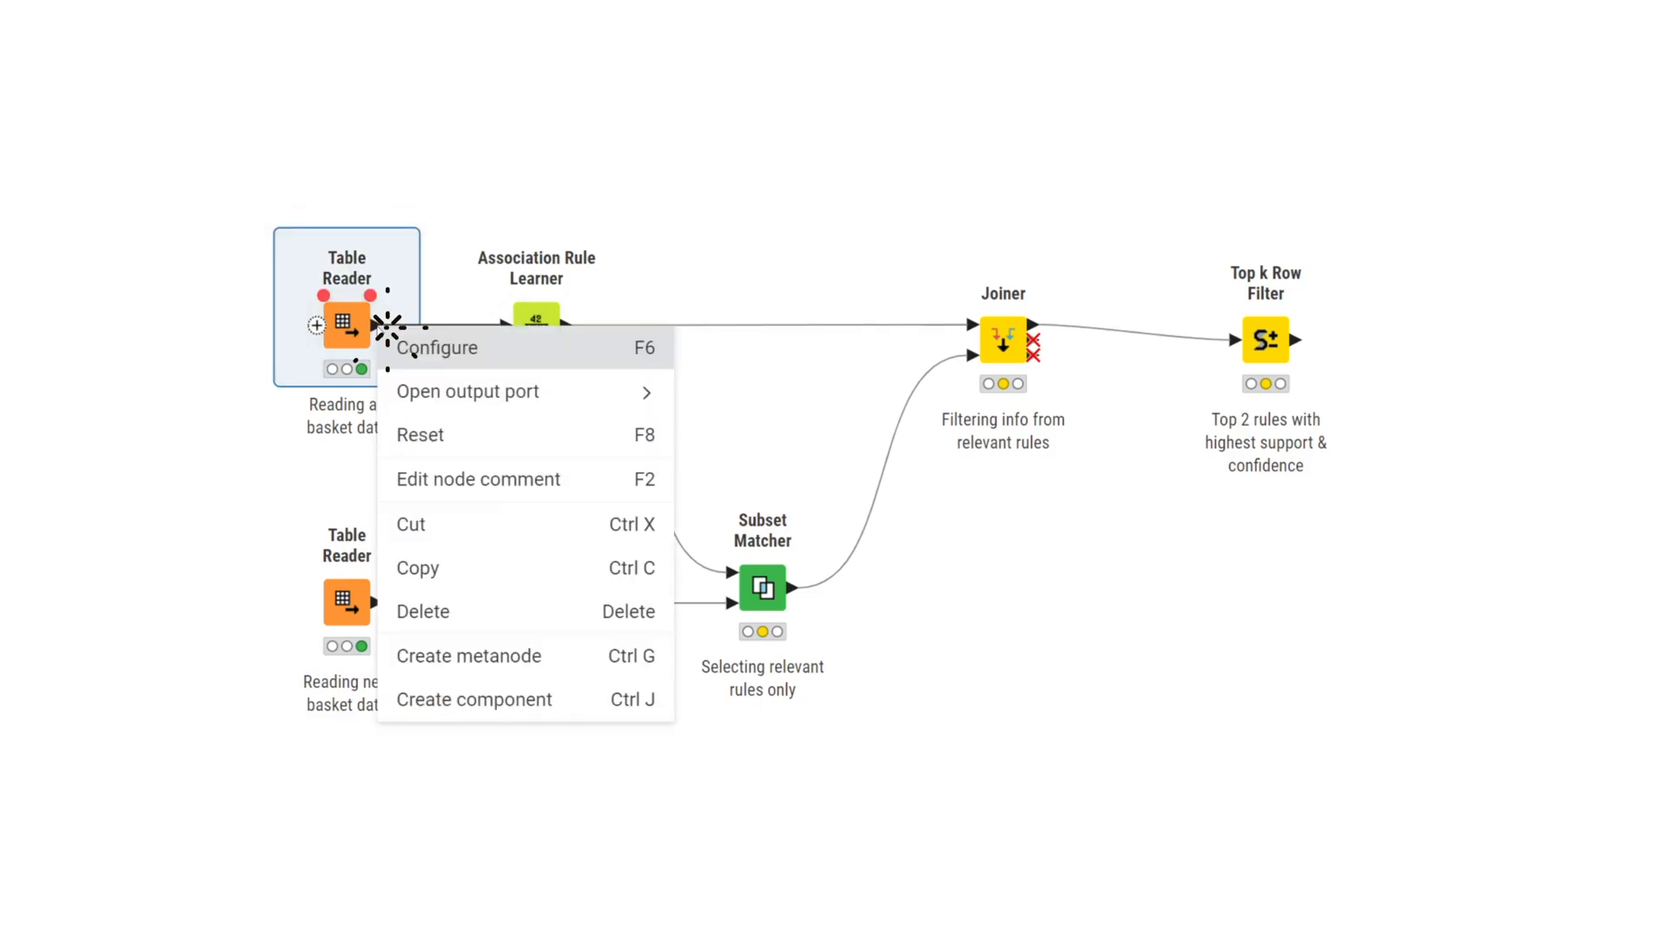
left_click(465, 390)
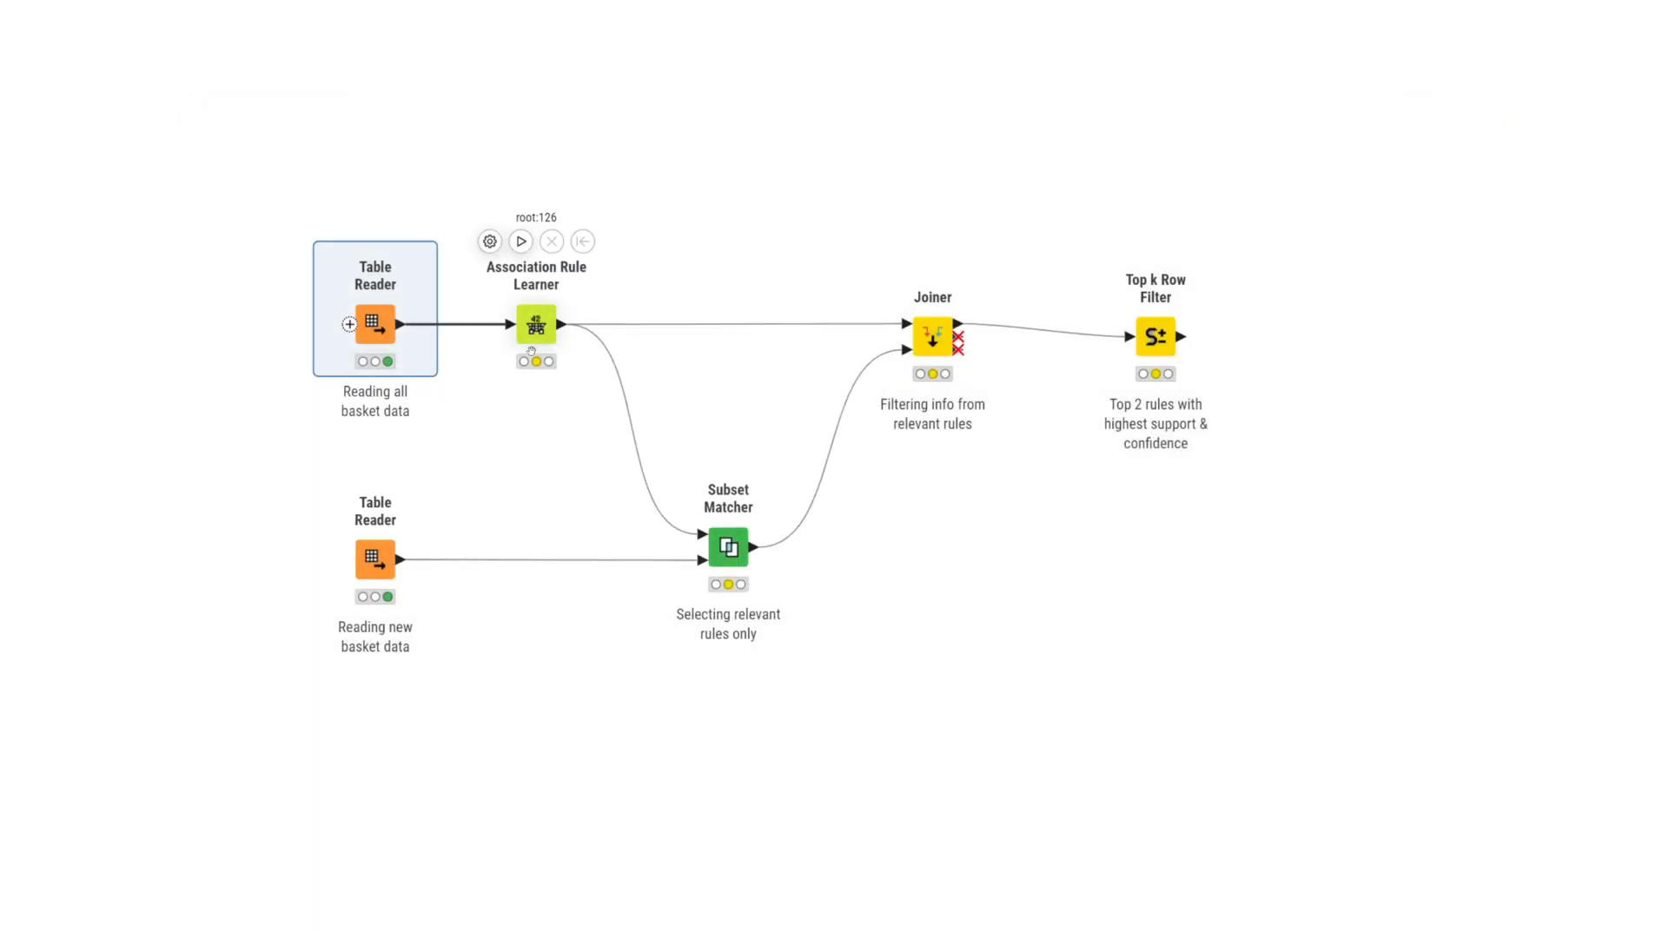
left_click(535, 327)
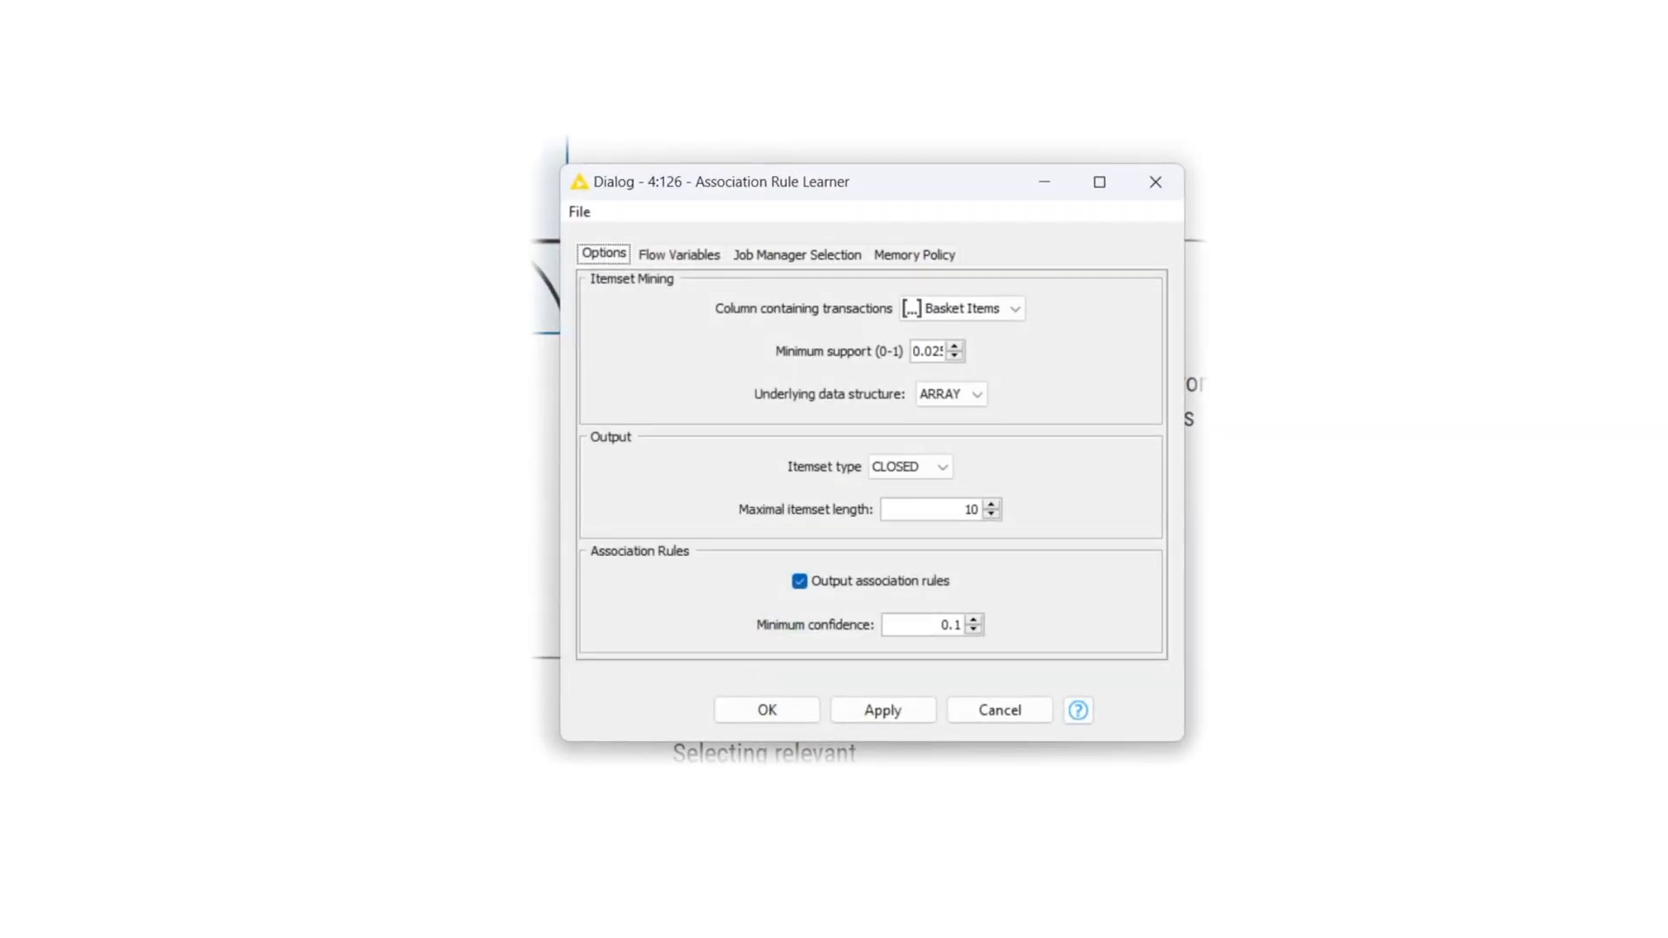
Enable minimum confidence 0.1 for the Association Rule Learner and confirm the settings.
left_click(959, 309)
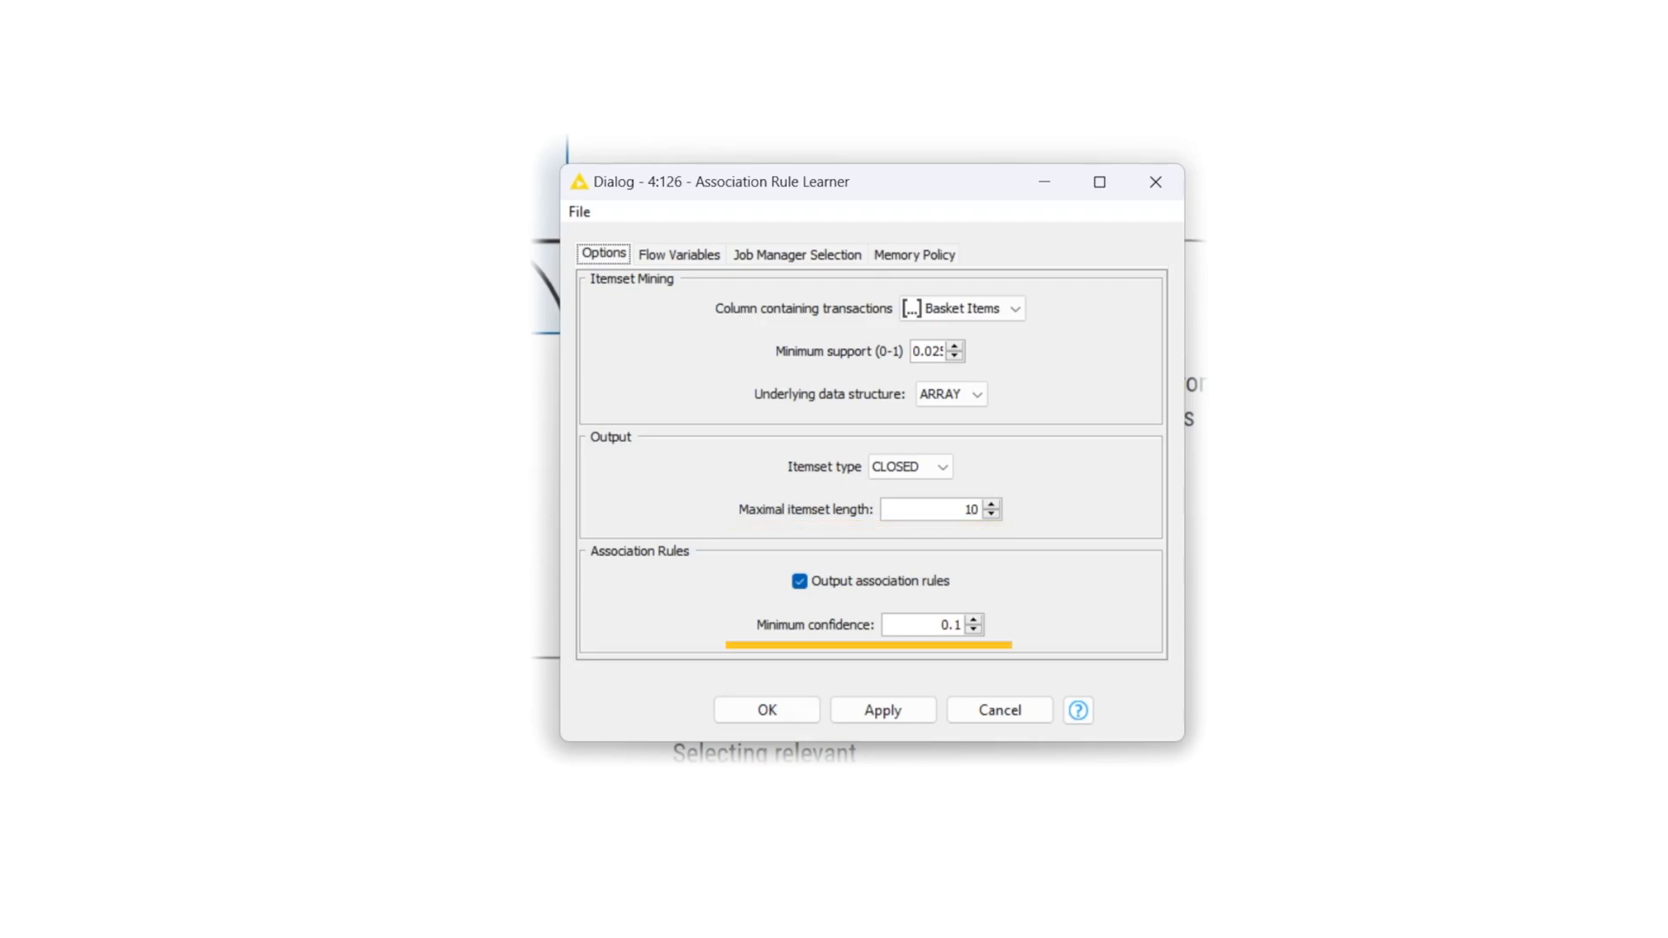
left_click(767, 710)
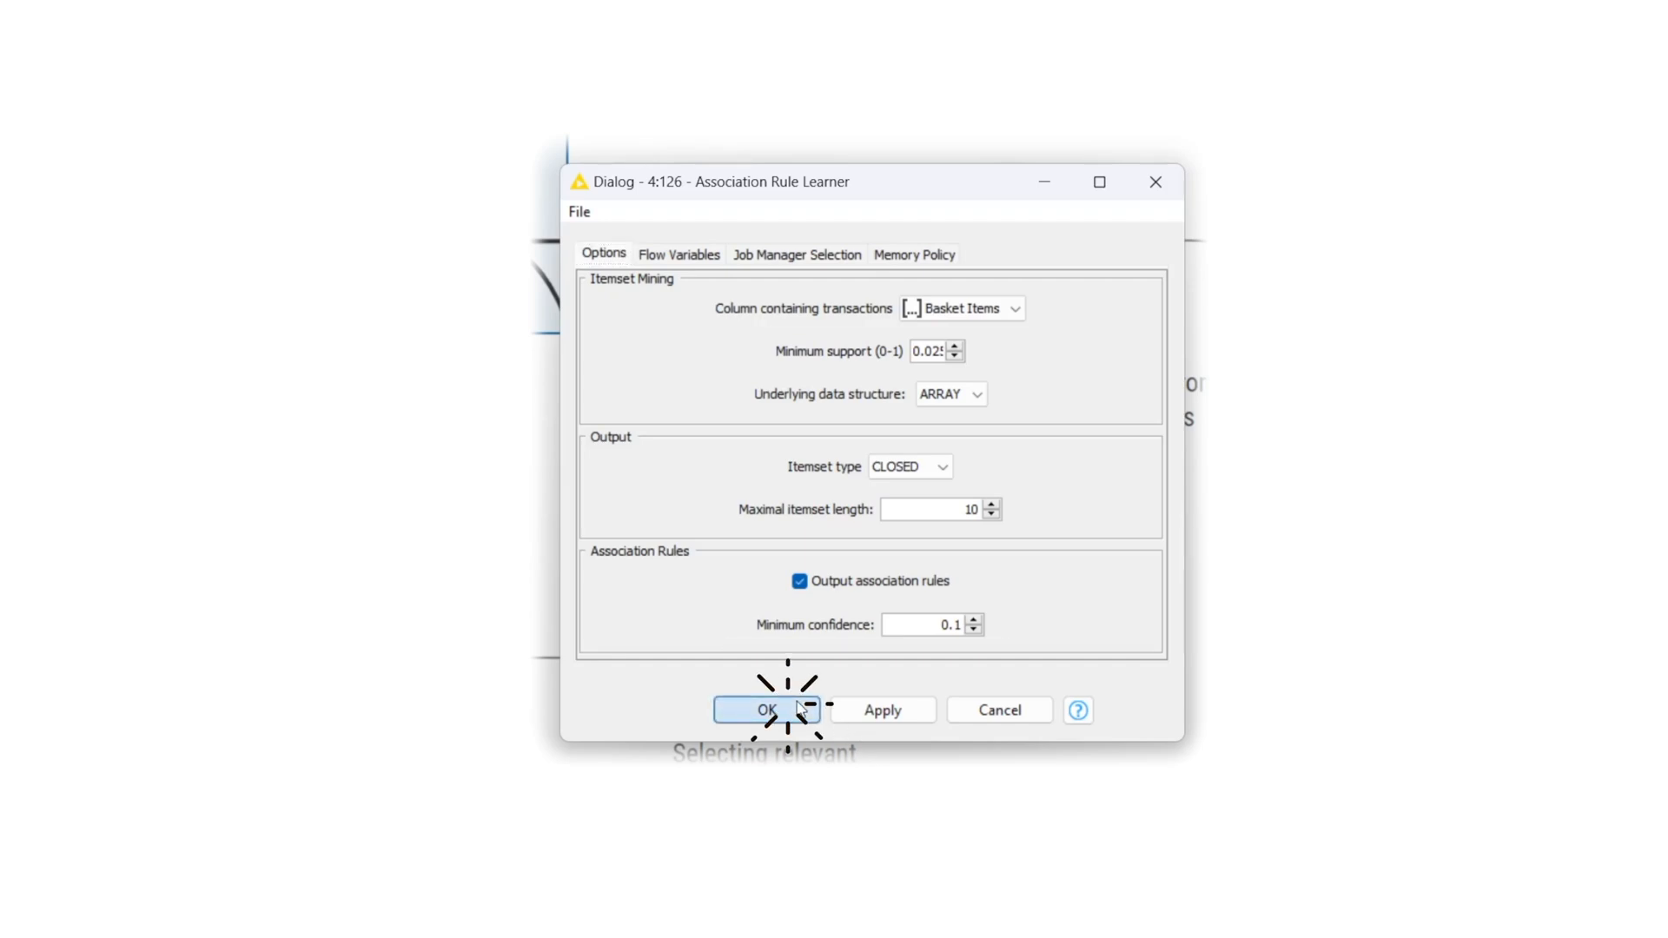
left_click(765, 709)
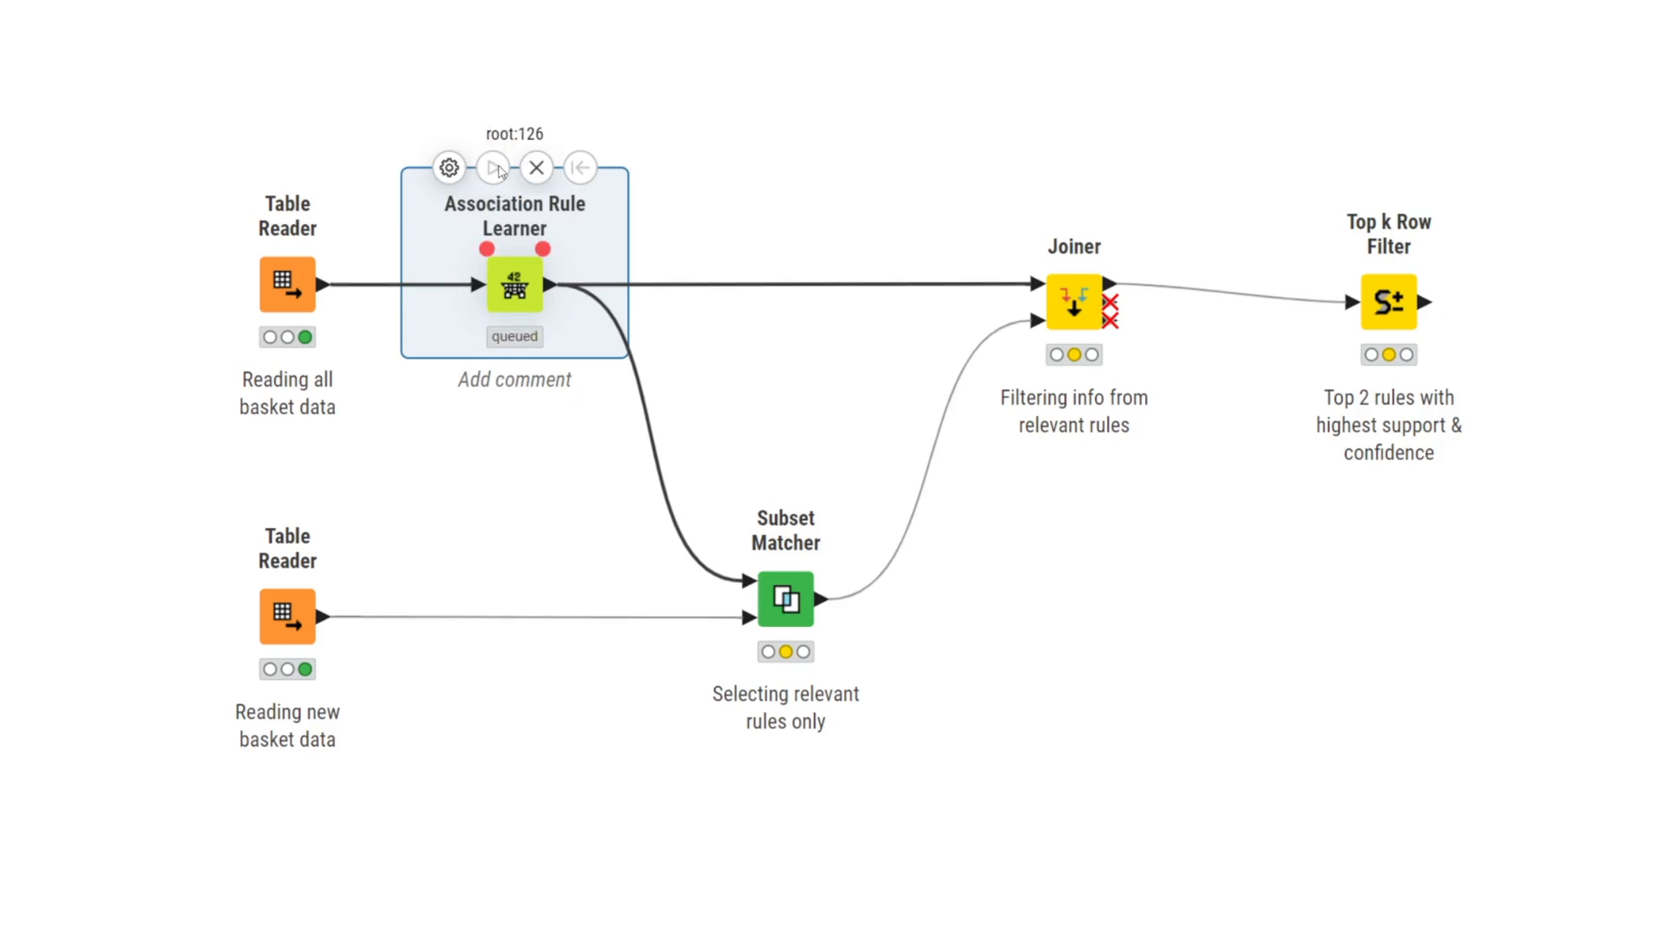
Execute the Association Rule Learner and open its 1437-rule output table.
left_click(492, 167)
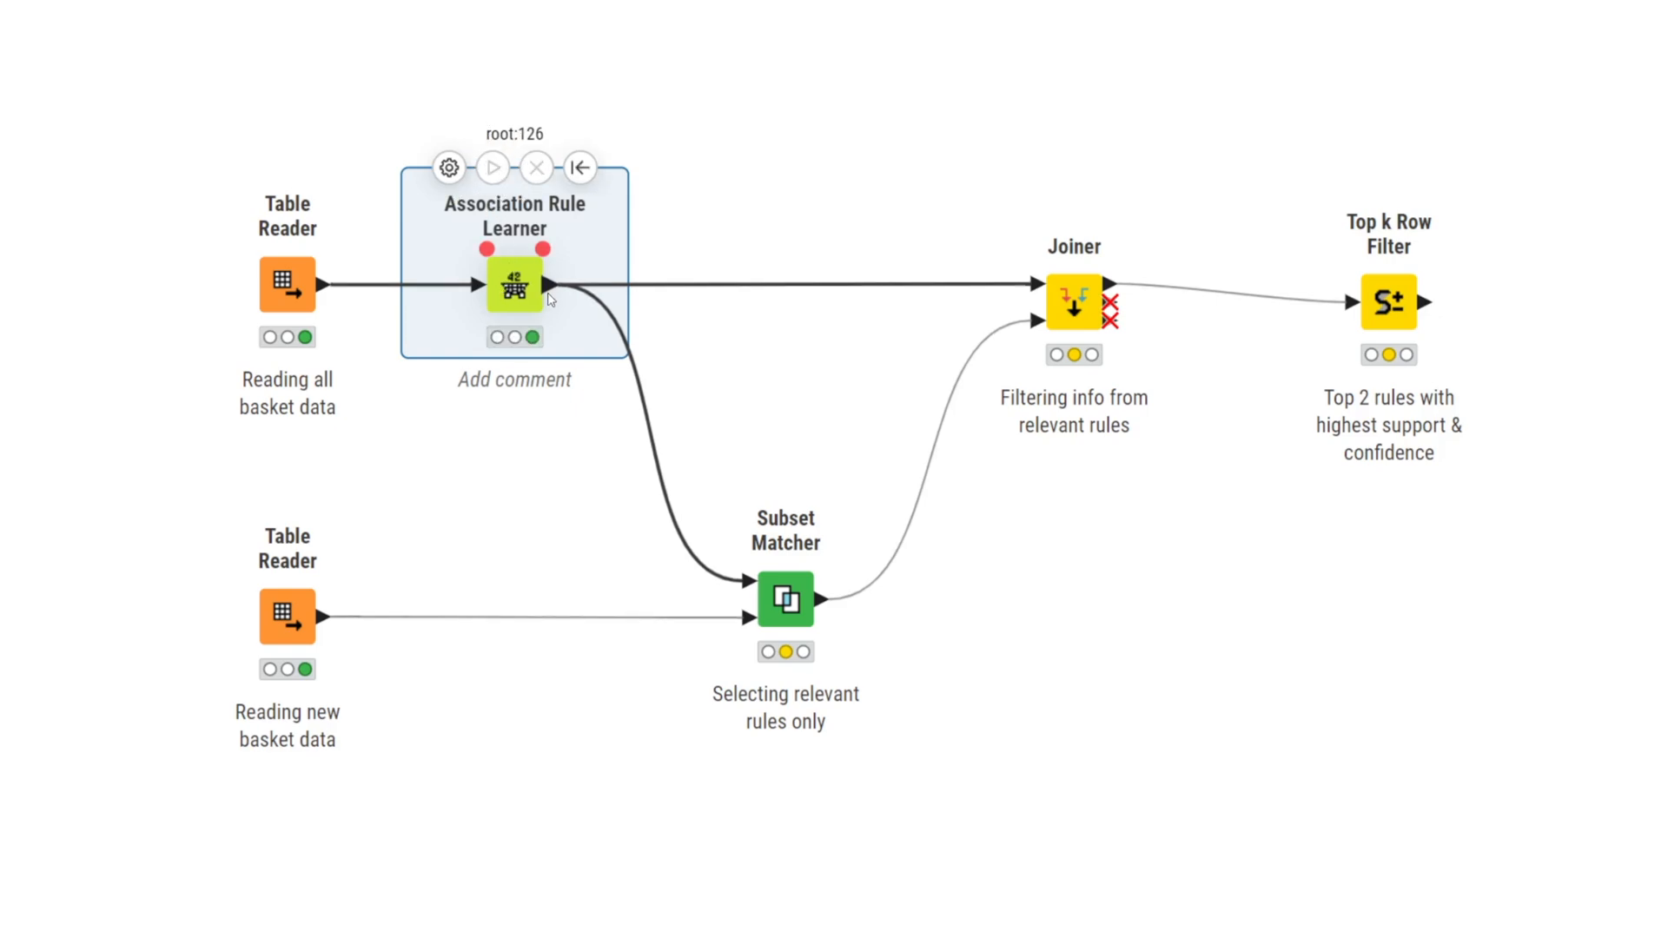
double_click(514, 285)
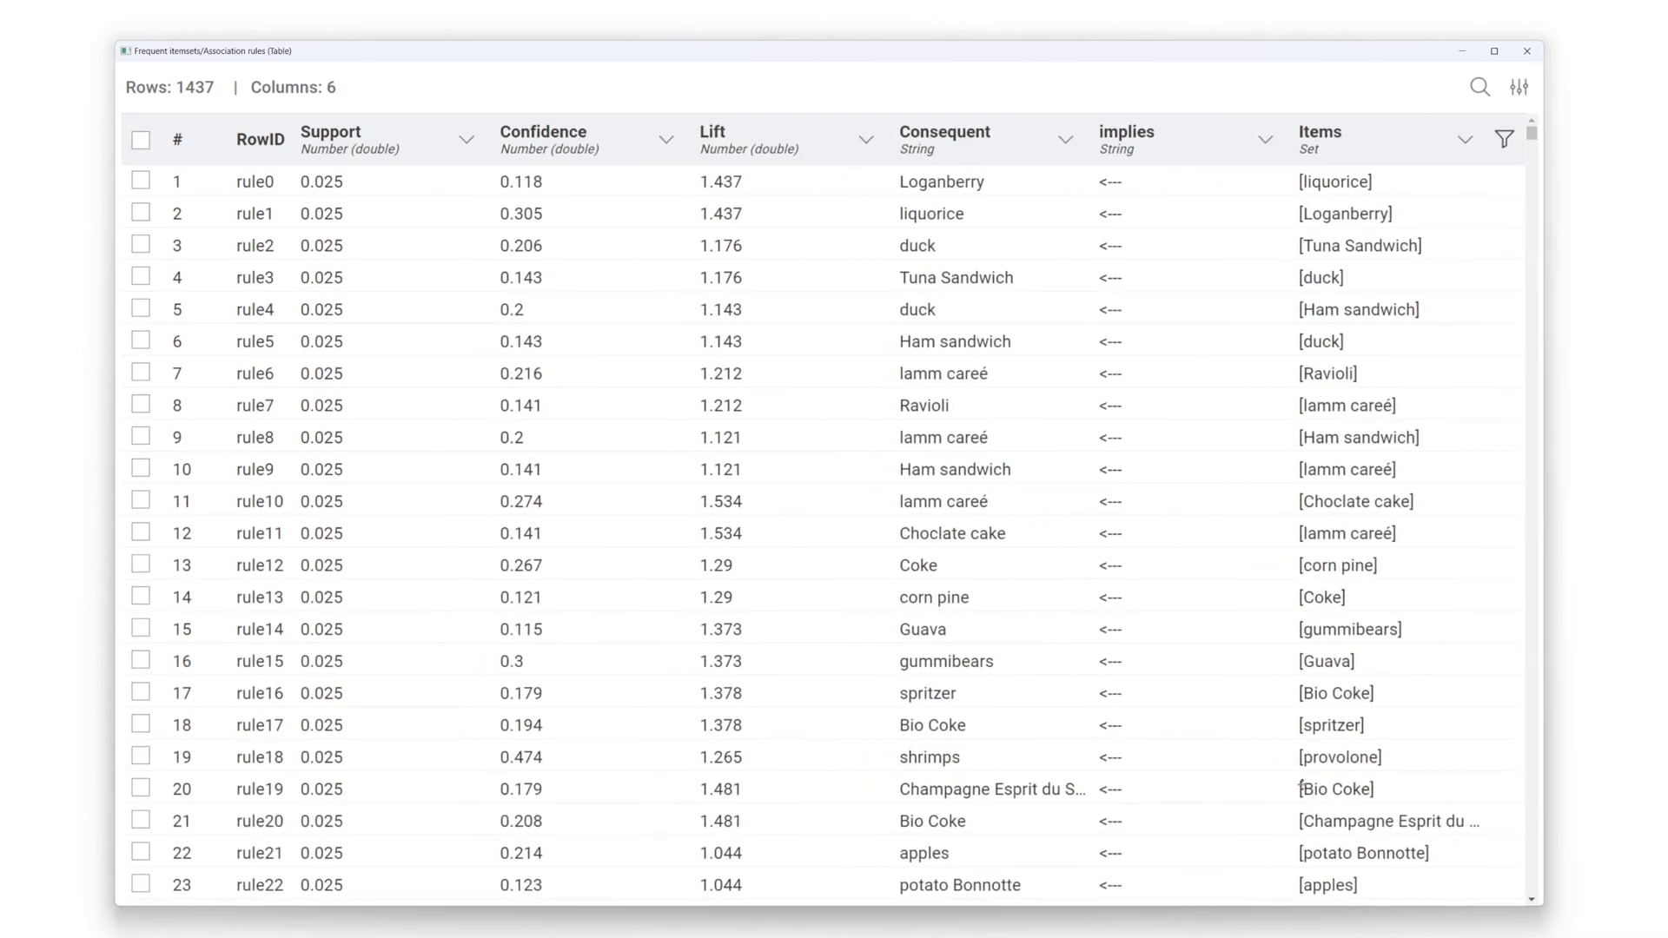
Sort the learned association rules table by the Support column.
left_click(330, 132)
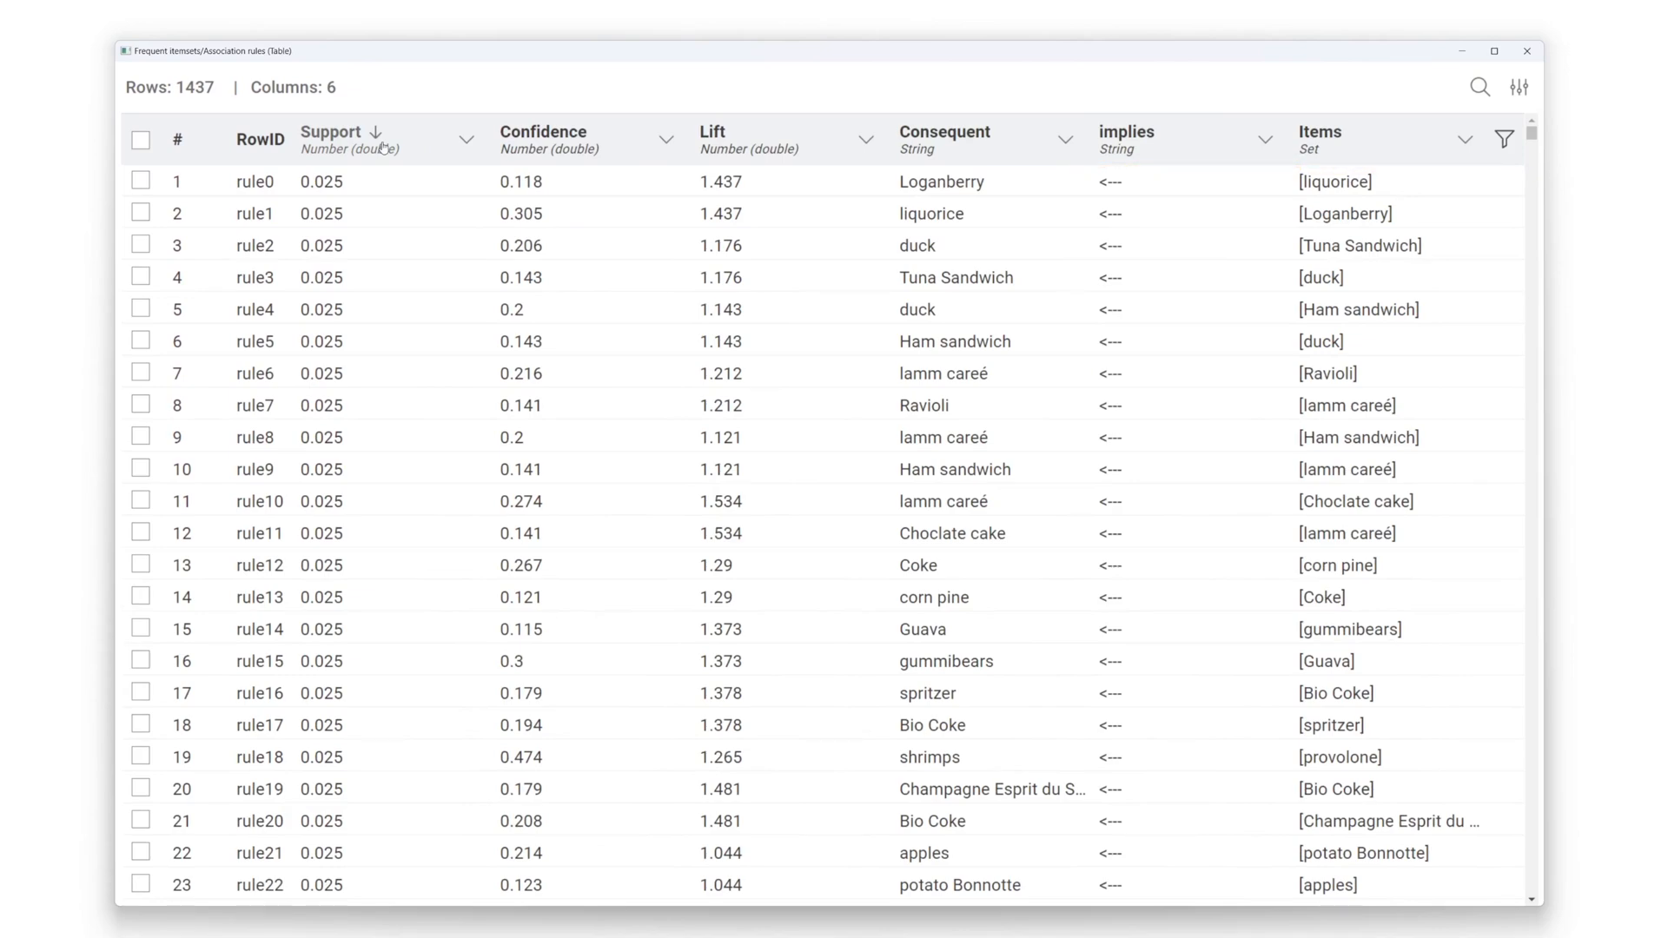
left_click(943, 131)
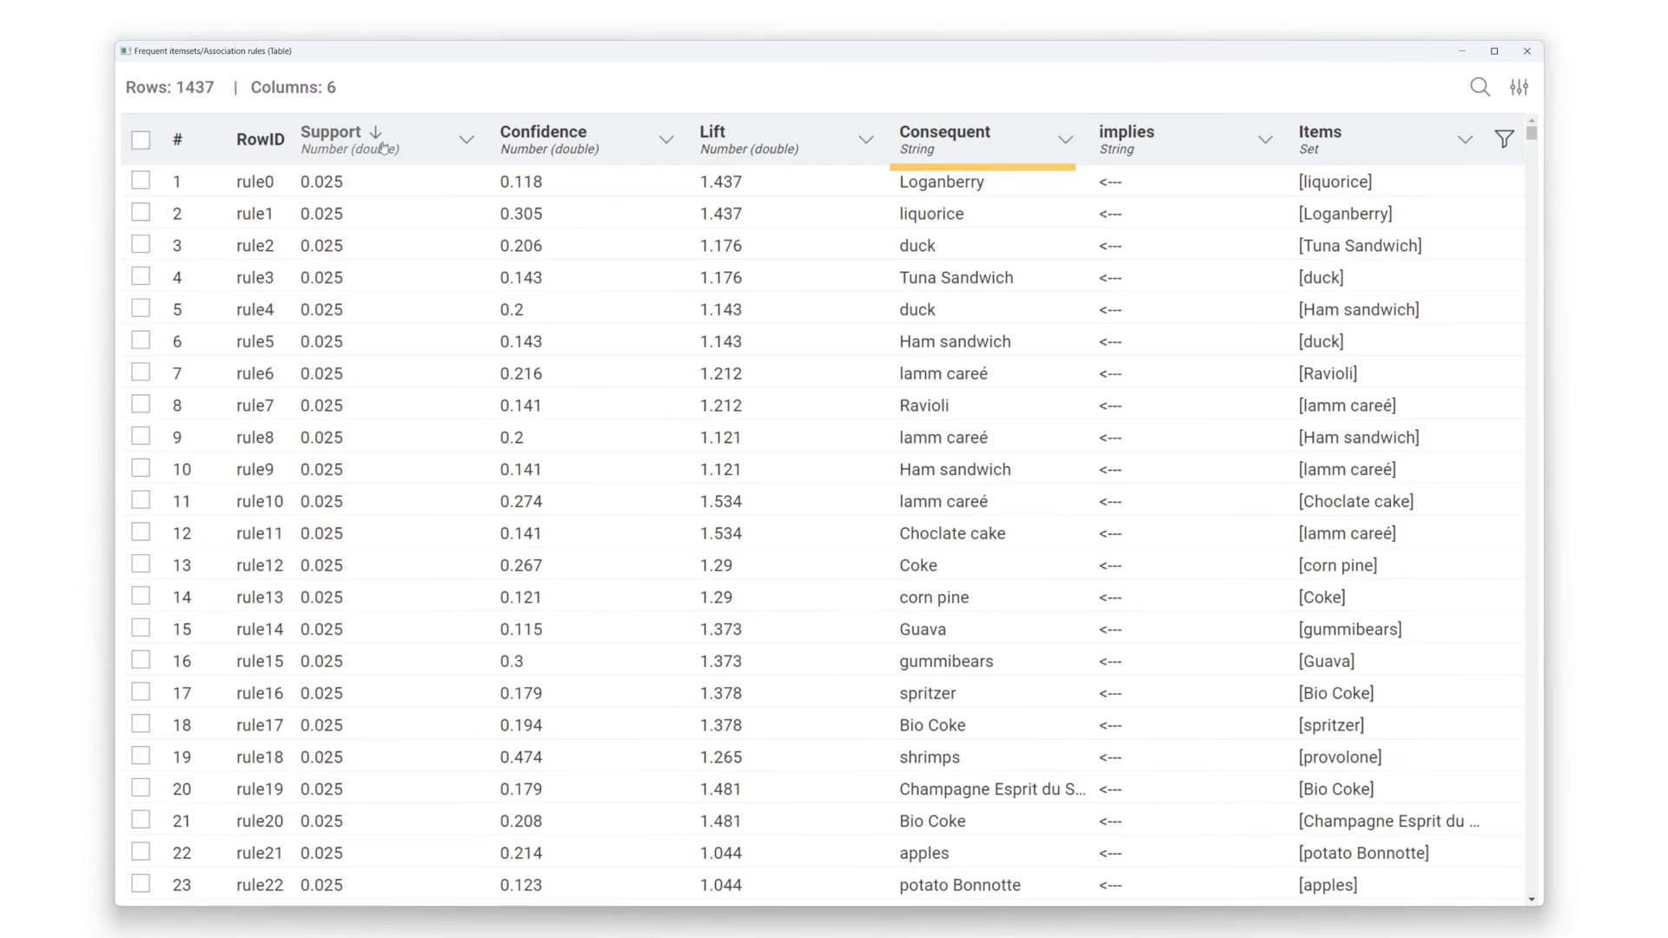
left_click(374, 136)
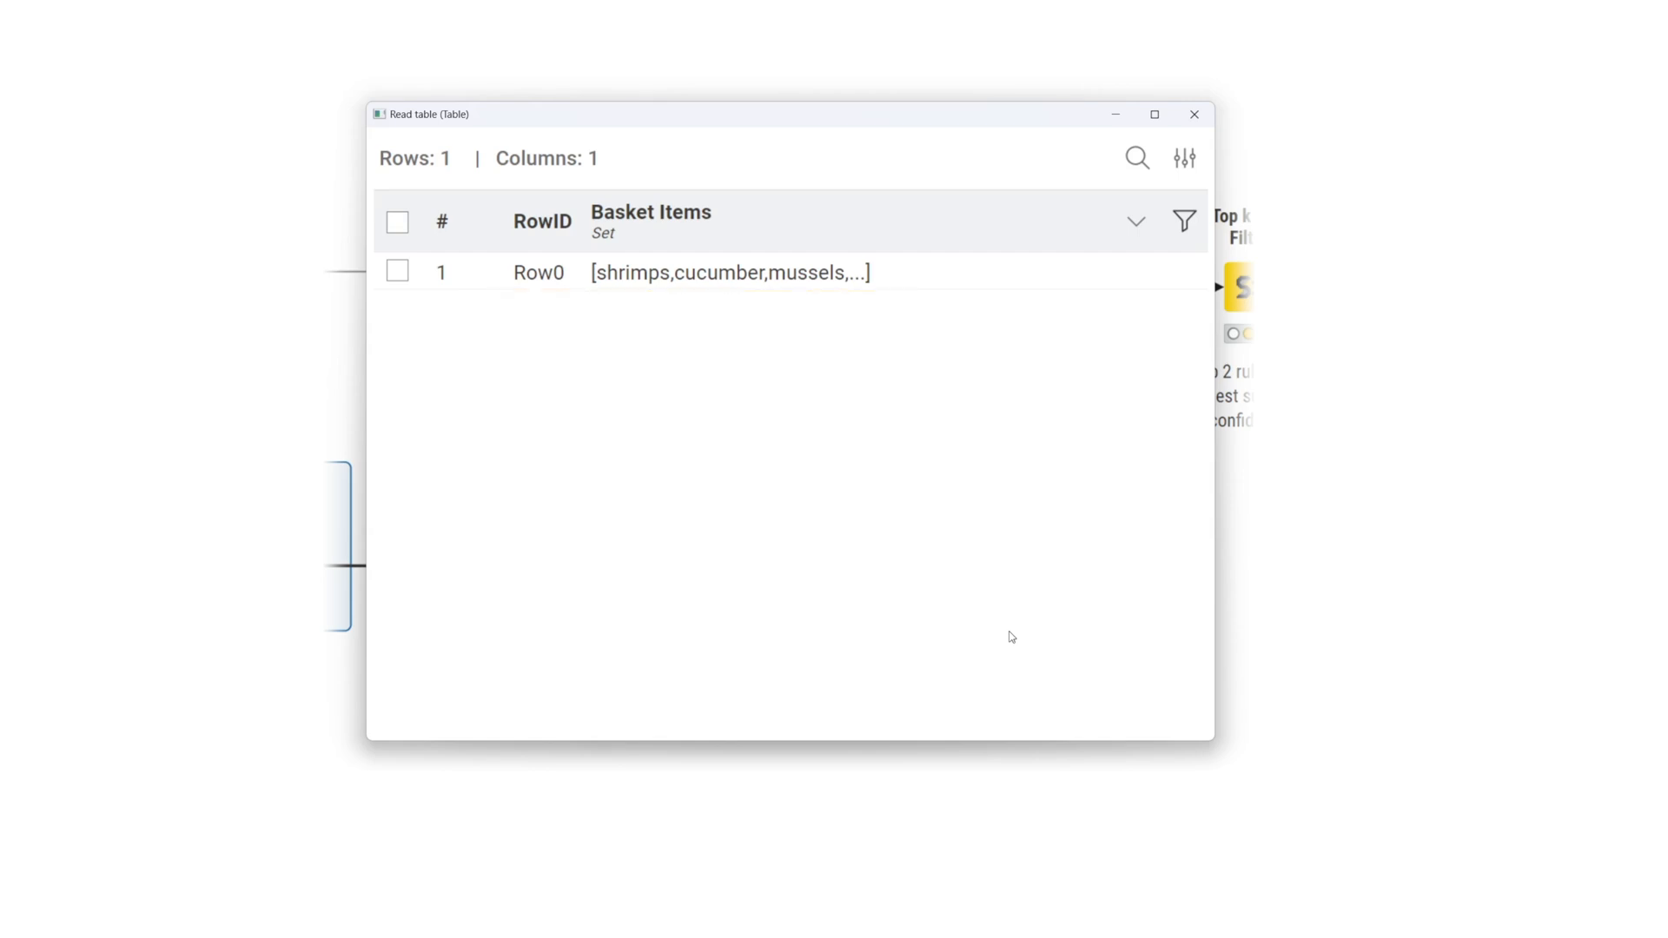
Close the new basket table listing shrimps, cucumber and mussels.
left_click(1194, 114)
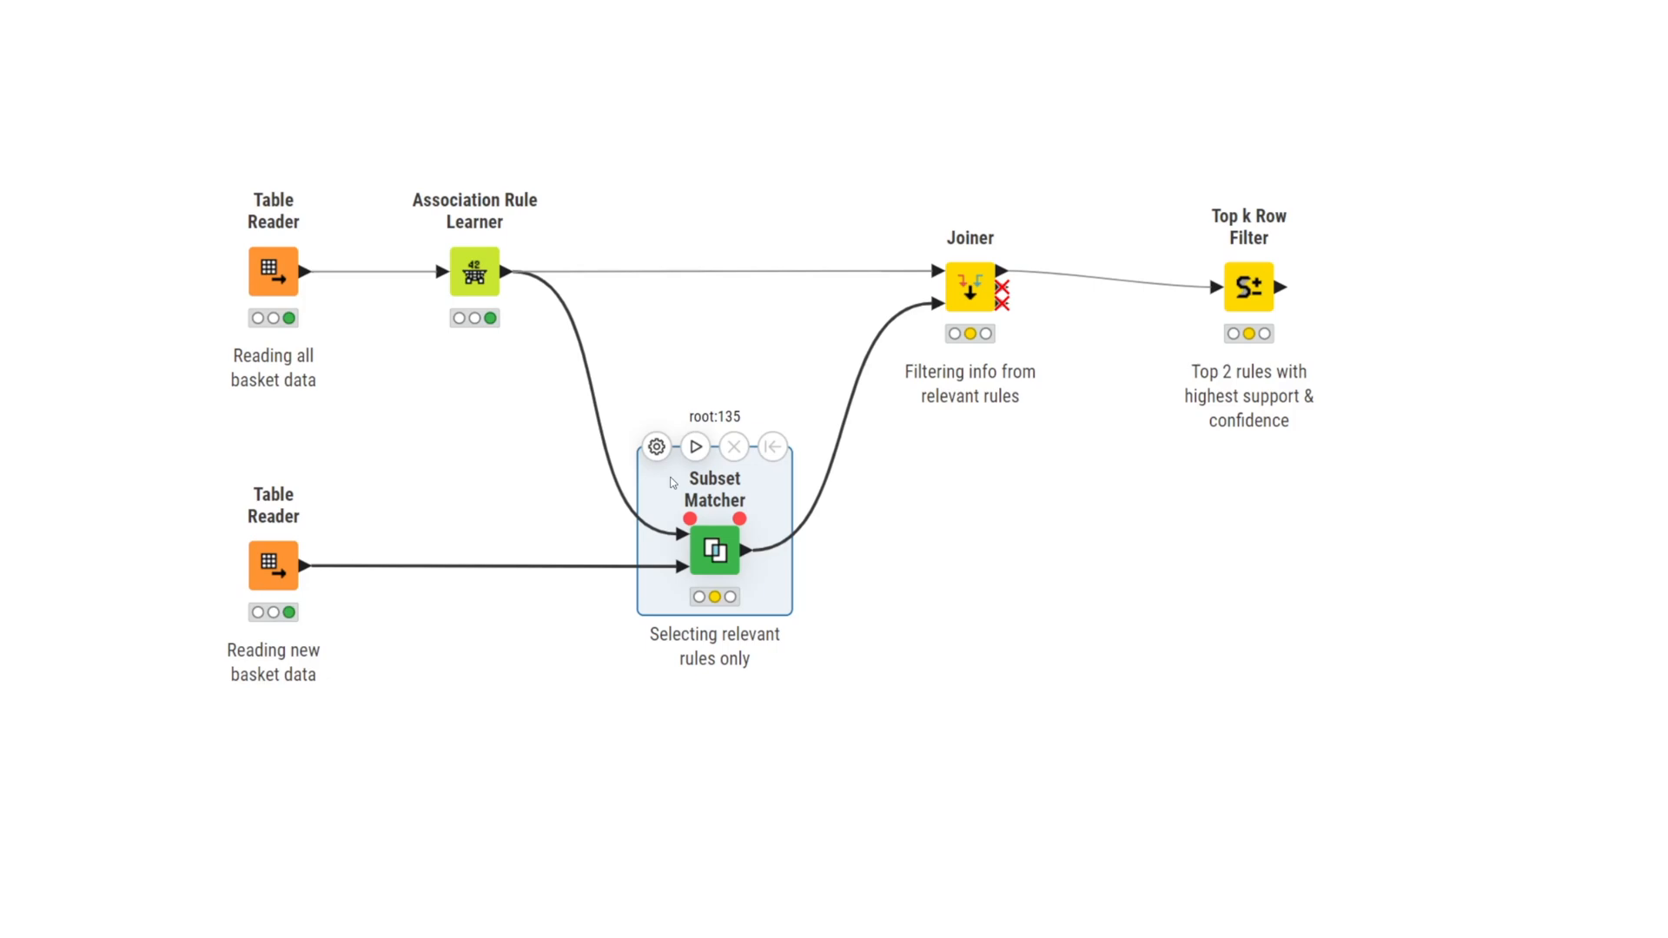
Open the Subset Matcher node's configuration dialog.
left_click(272, 565)
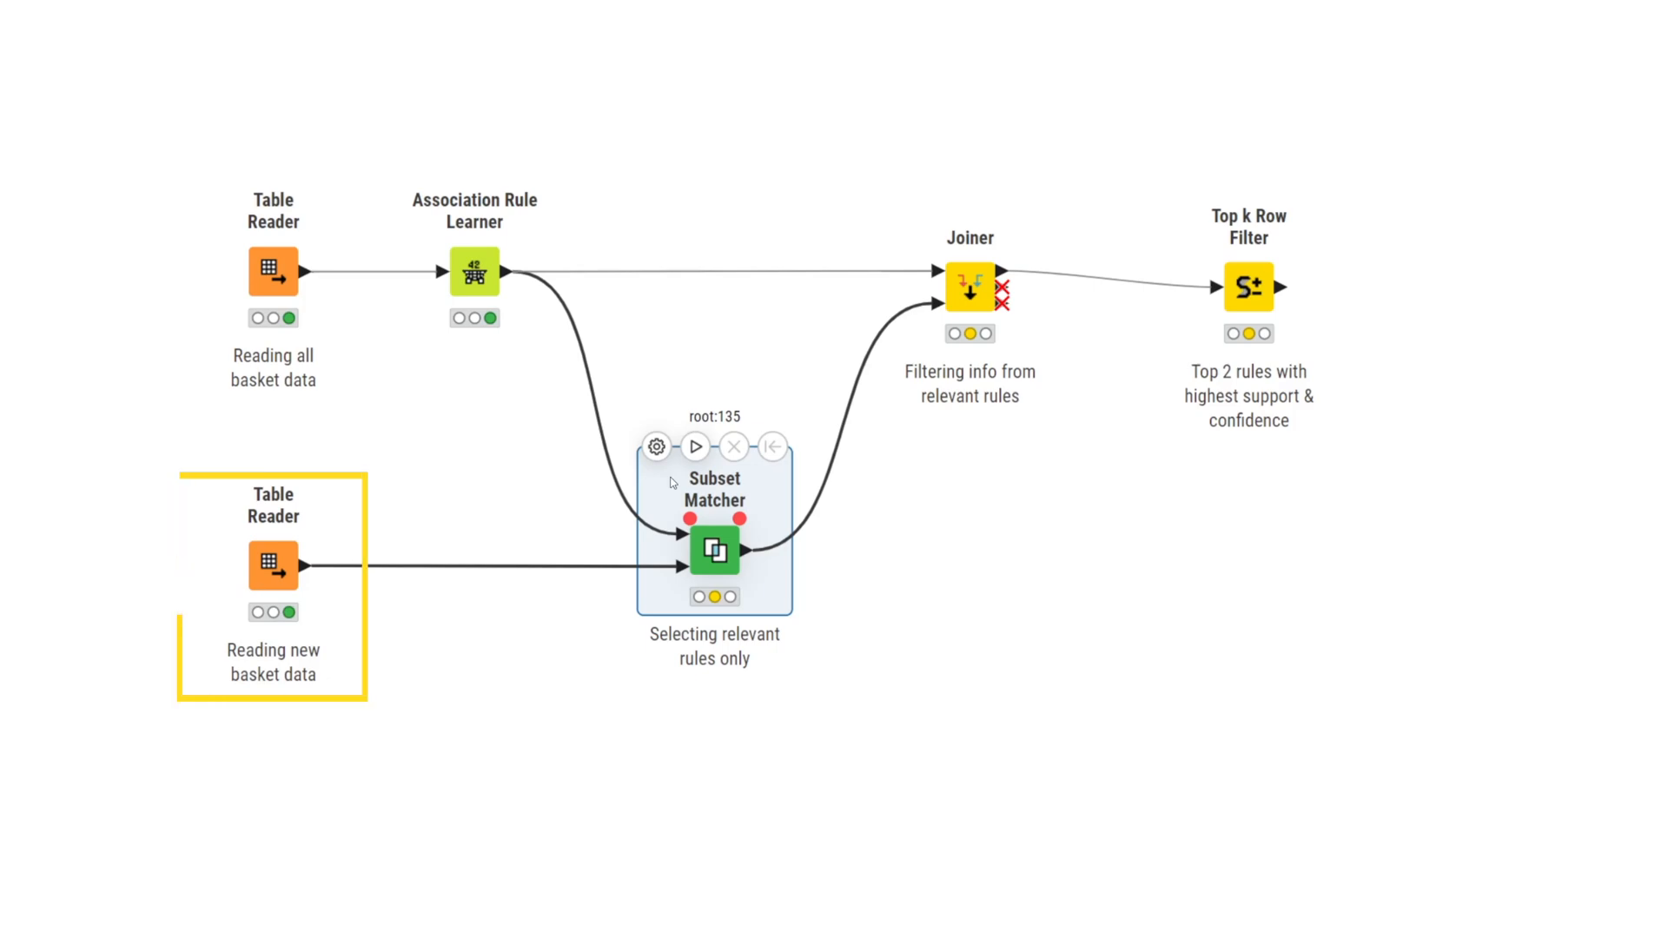
mouse_move(656, 446)
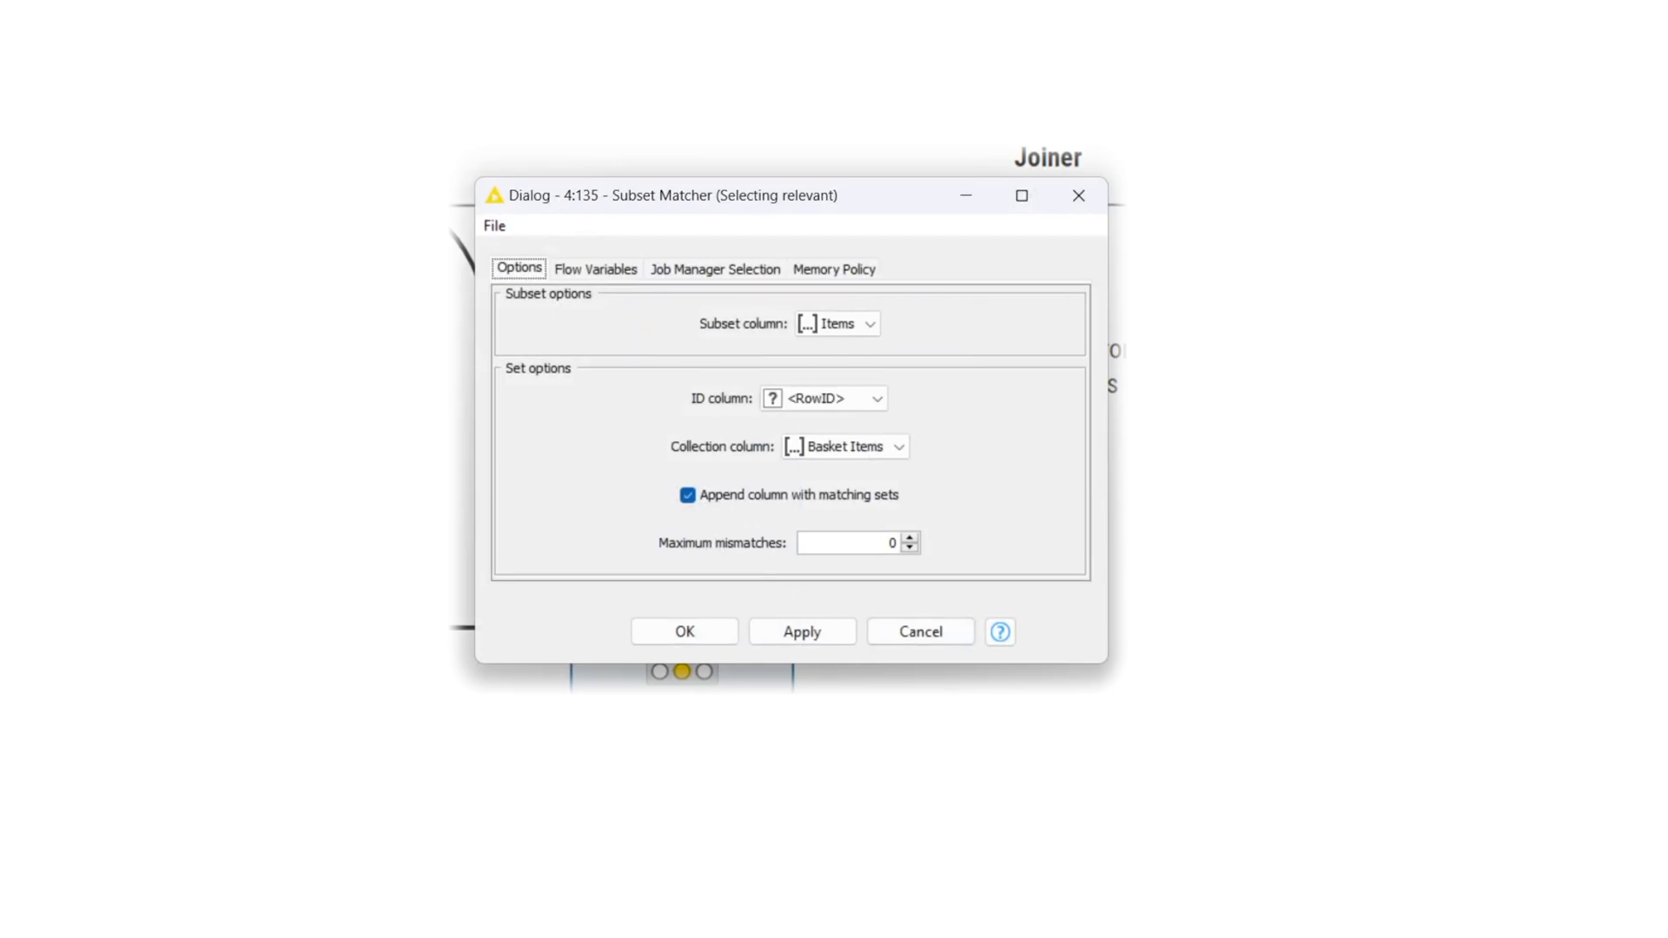
Confirm Subset Matcher matching Items against Basket Items with 0 maximum mismatches.
left_click(823, 398)
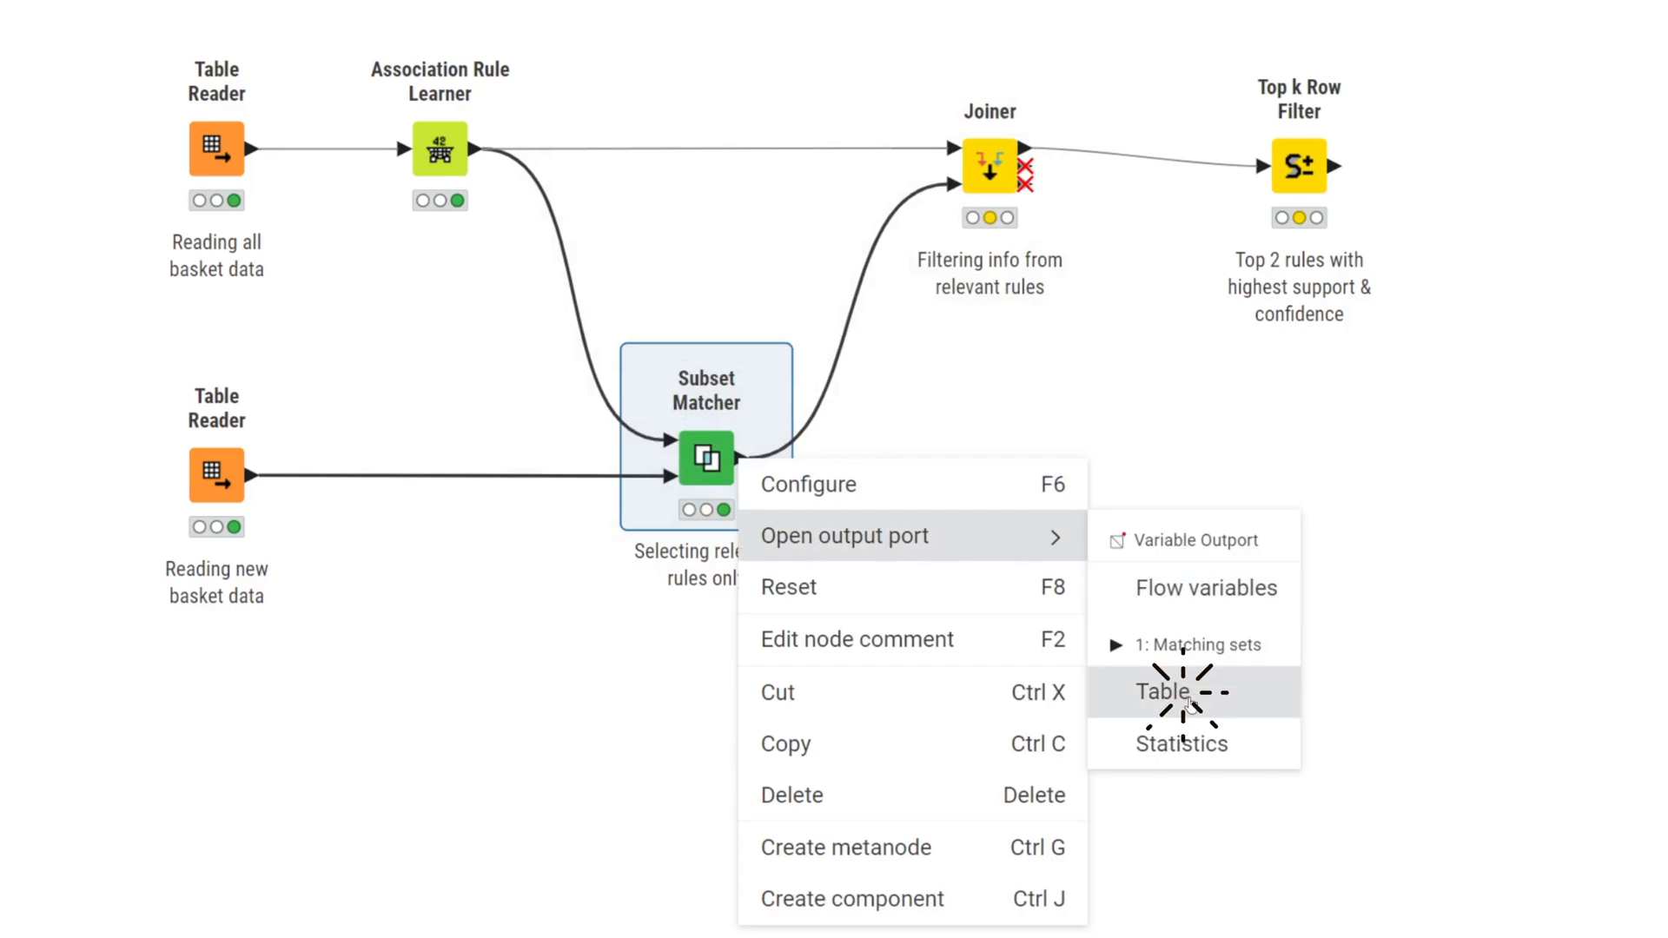
Review the matching sets and 99-row Joiner result, then execute the Top k Row Filter.
left_click(1164, 693)
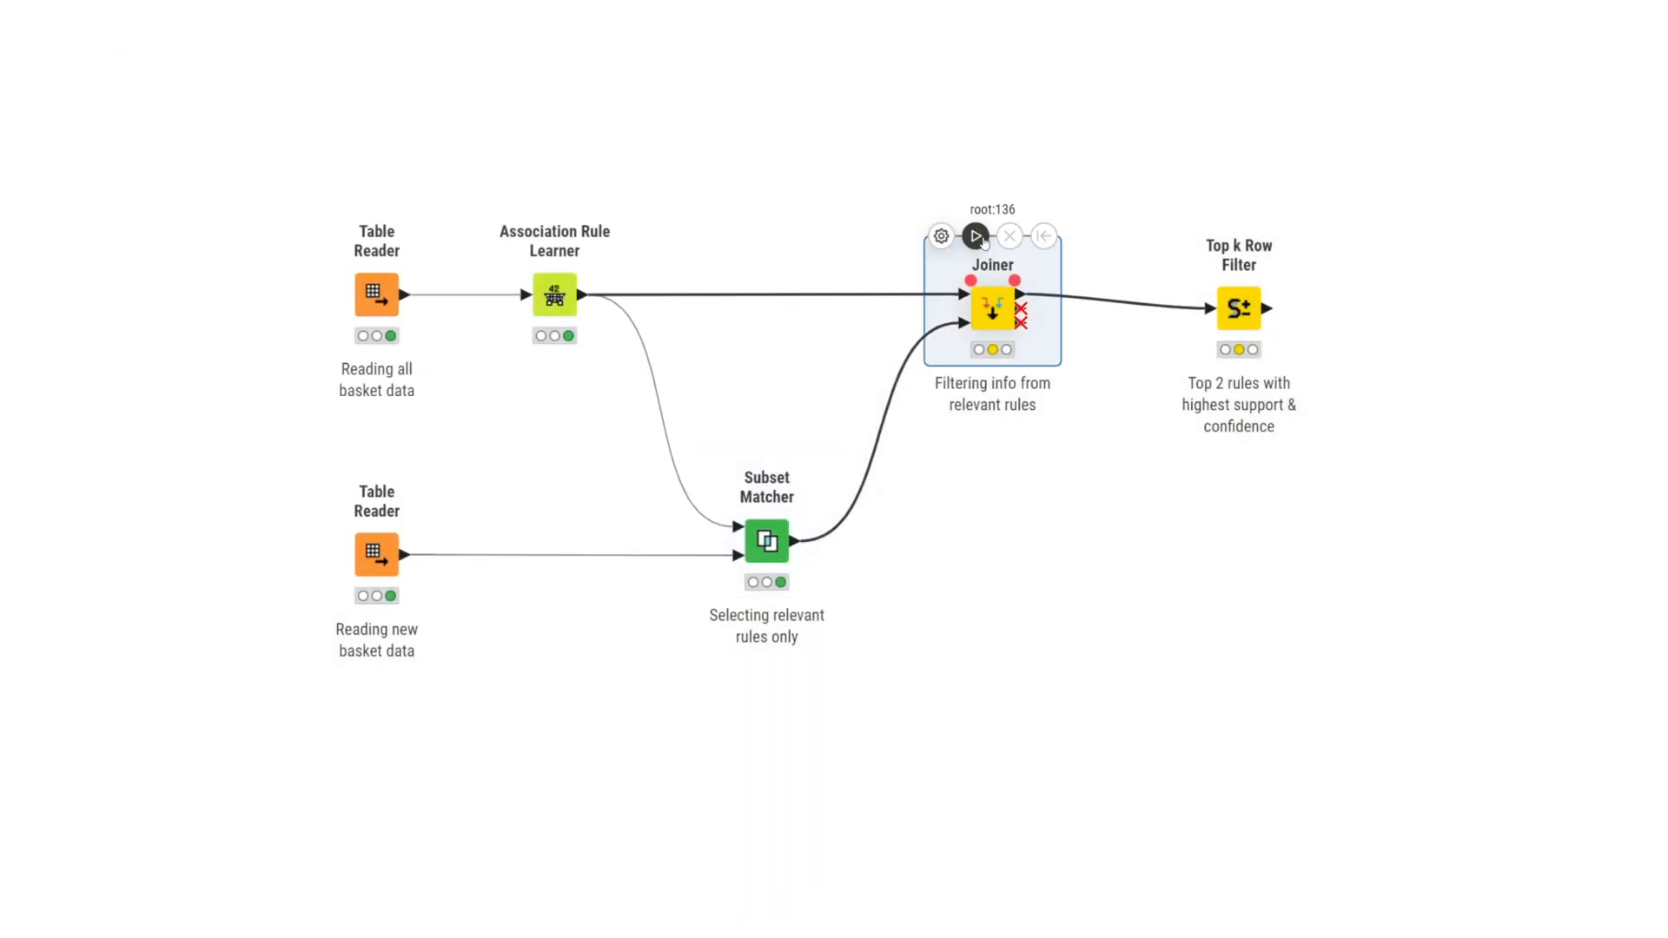
right_click(992, 310)
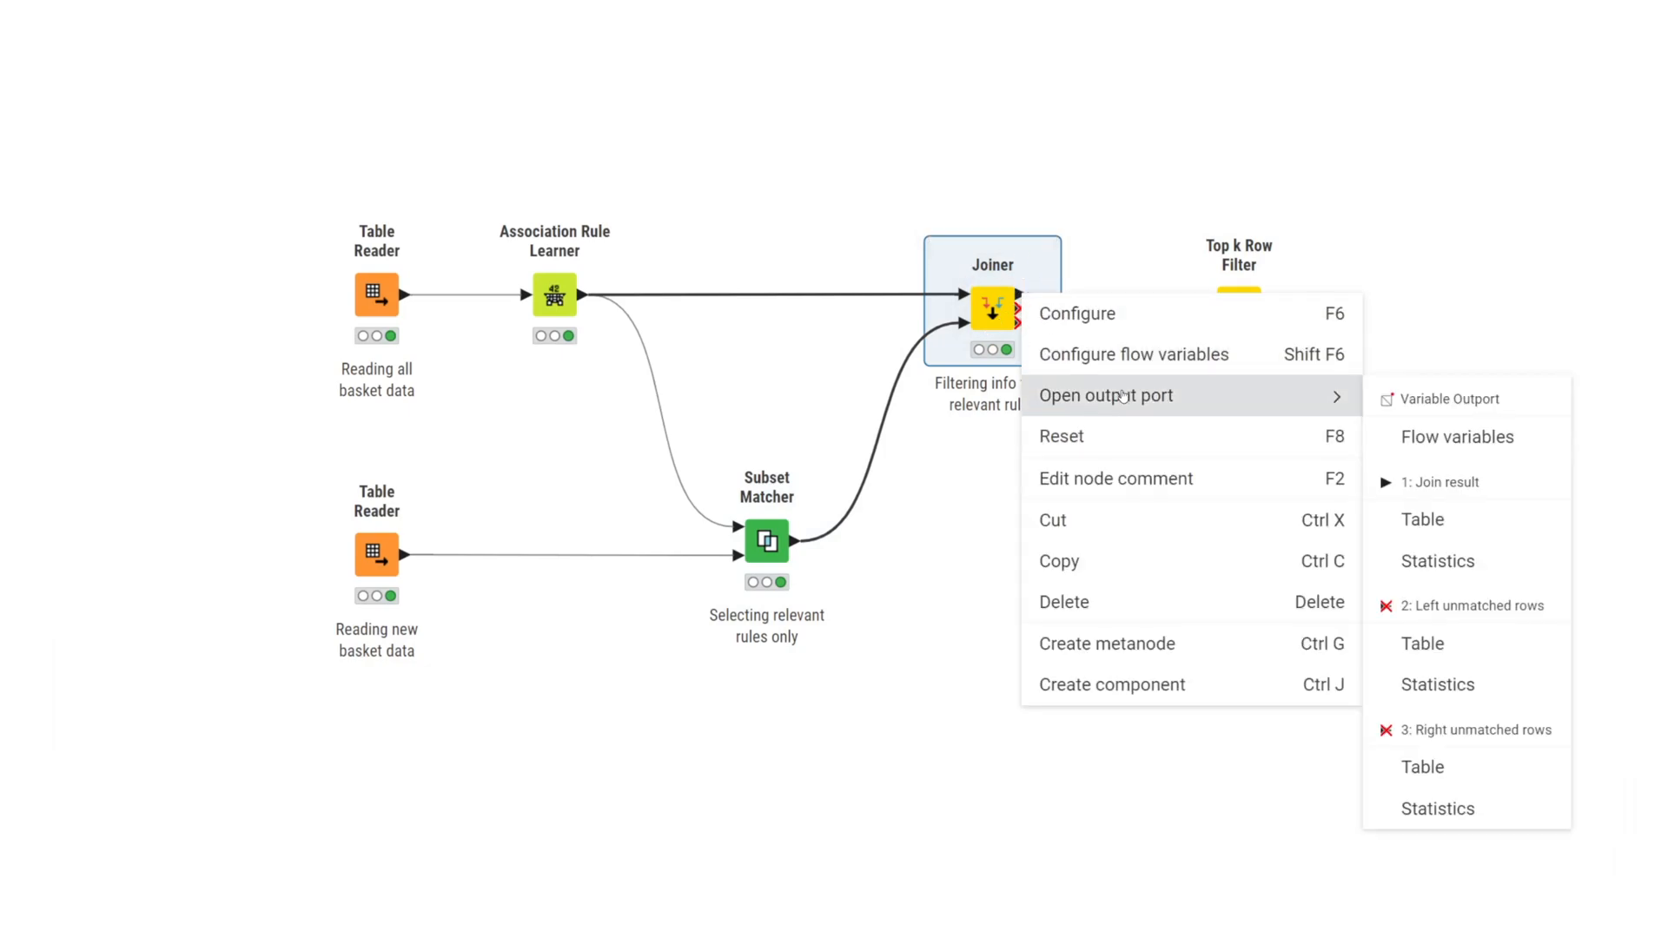
left_click(1445, 483)
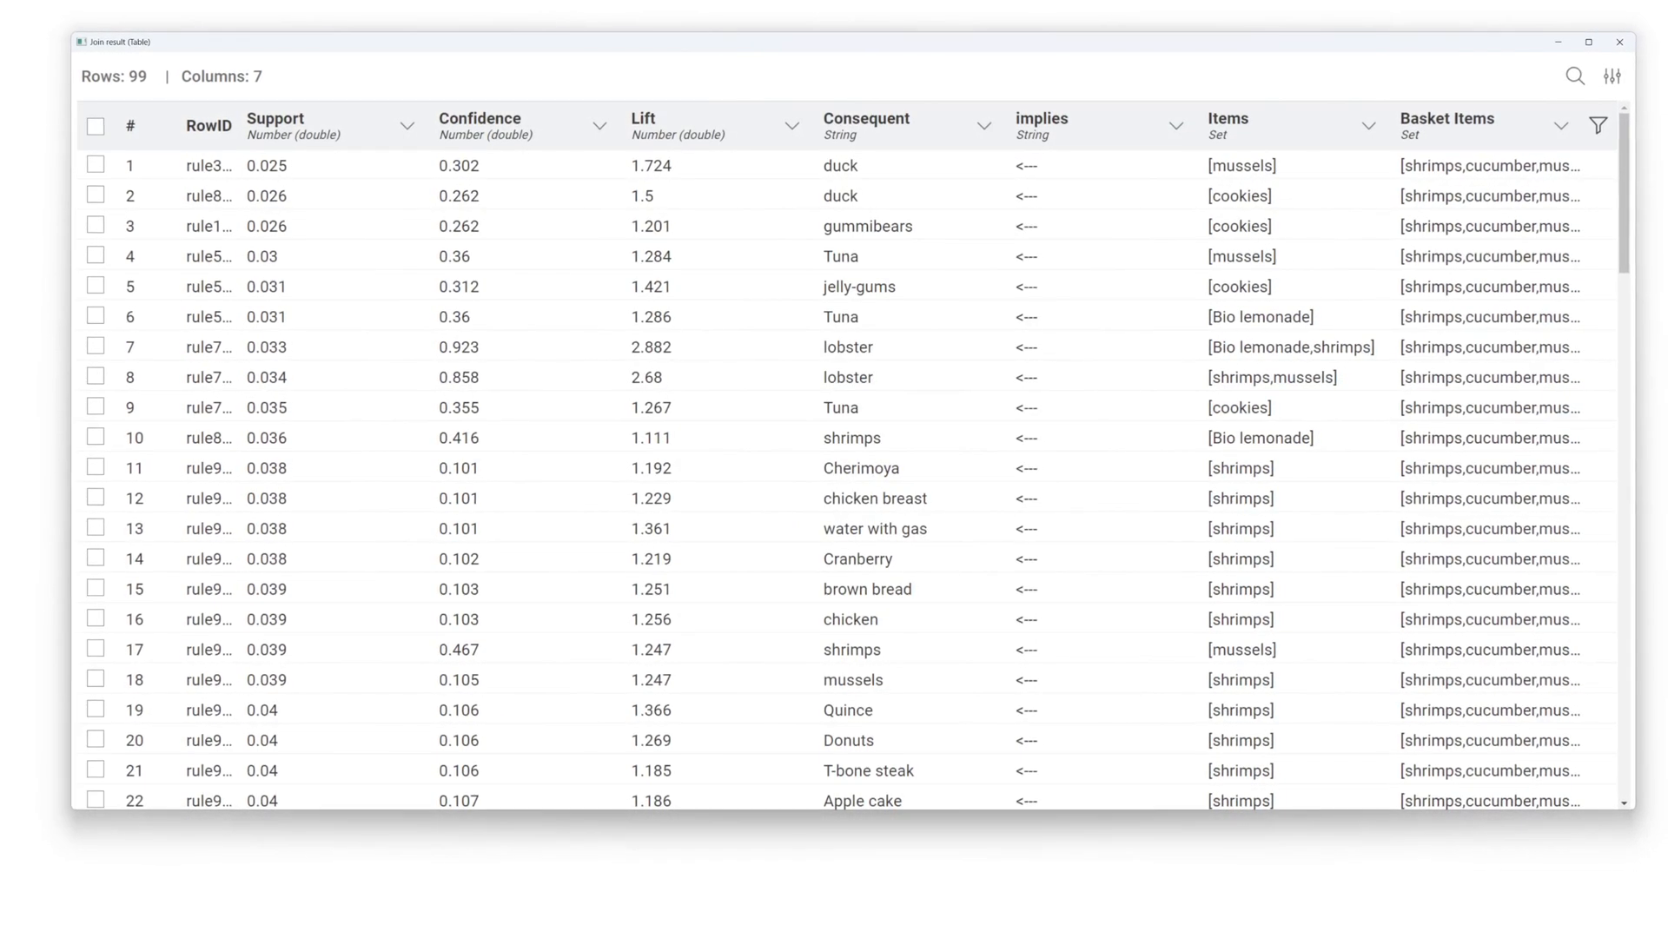
left_click(1618, 41)
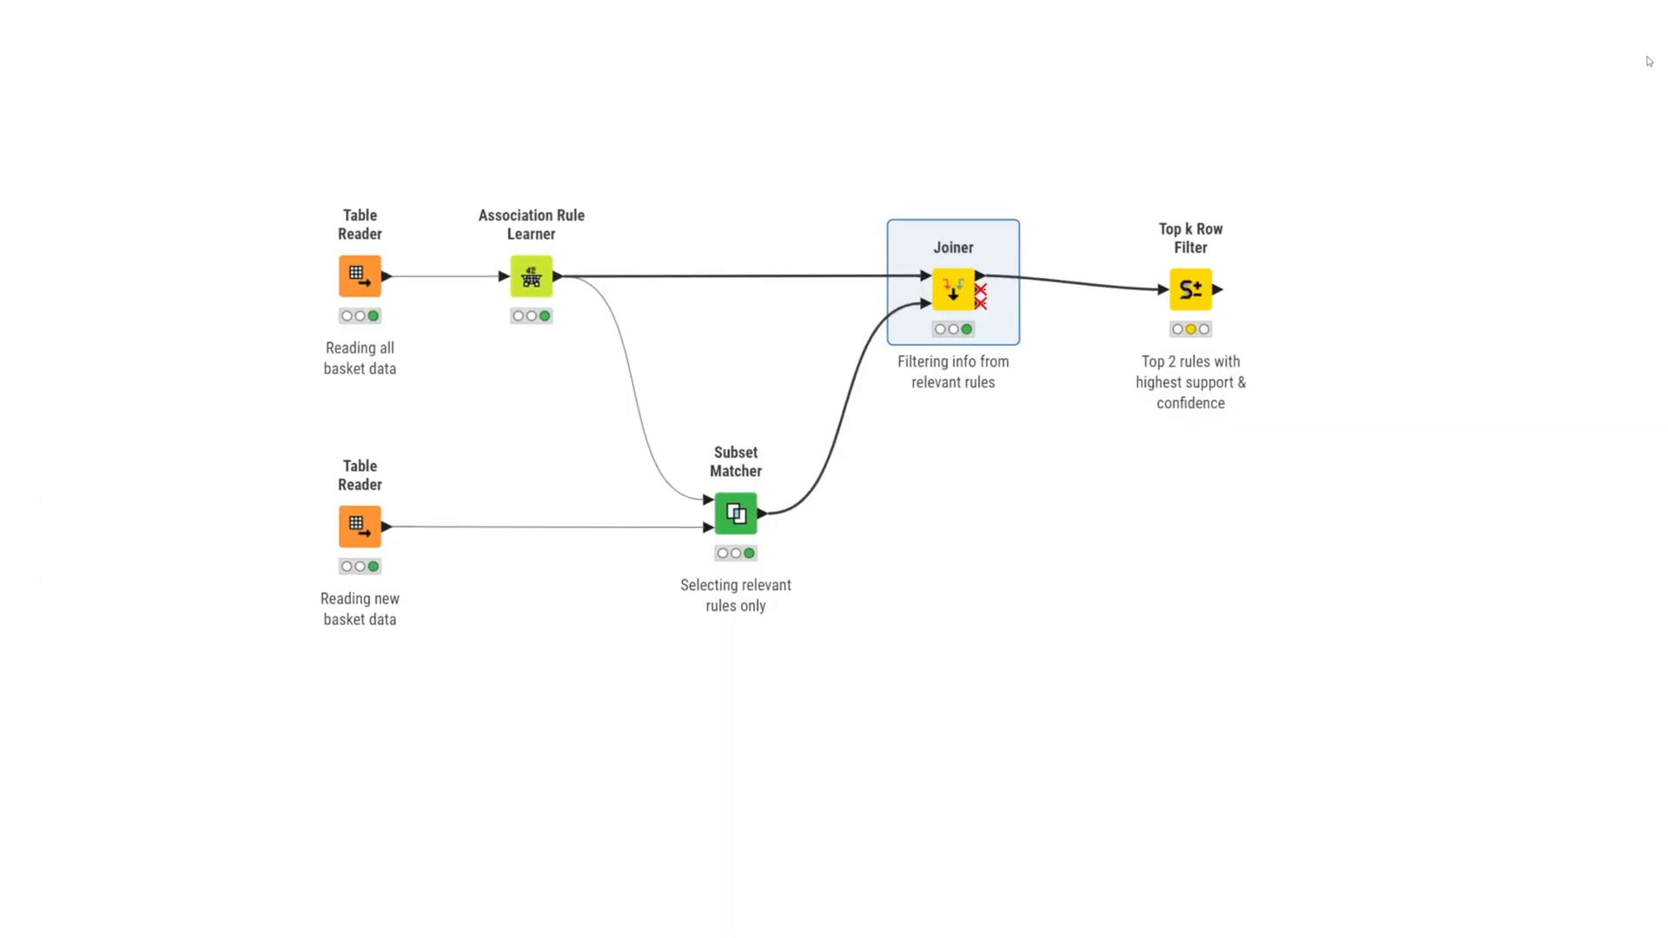
left_click(1189, 289)
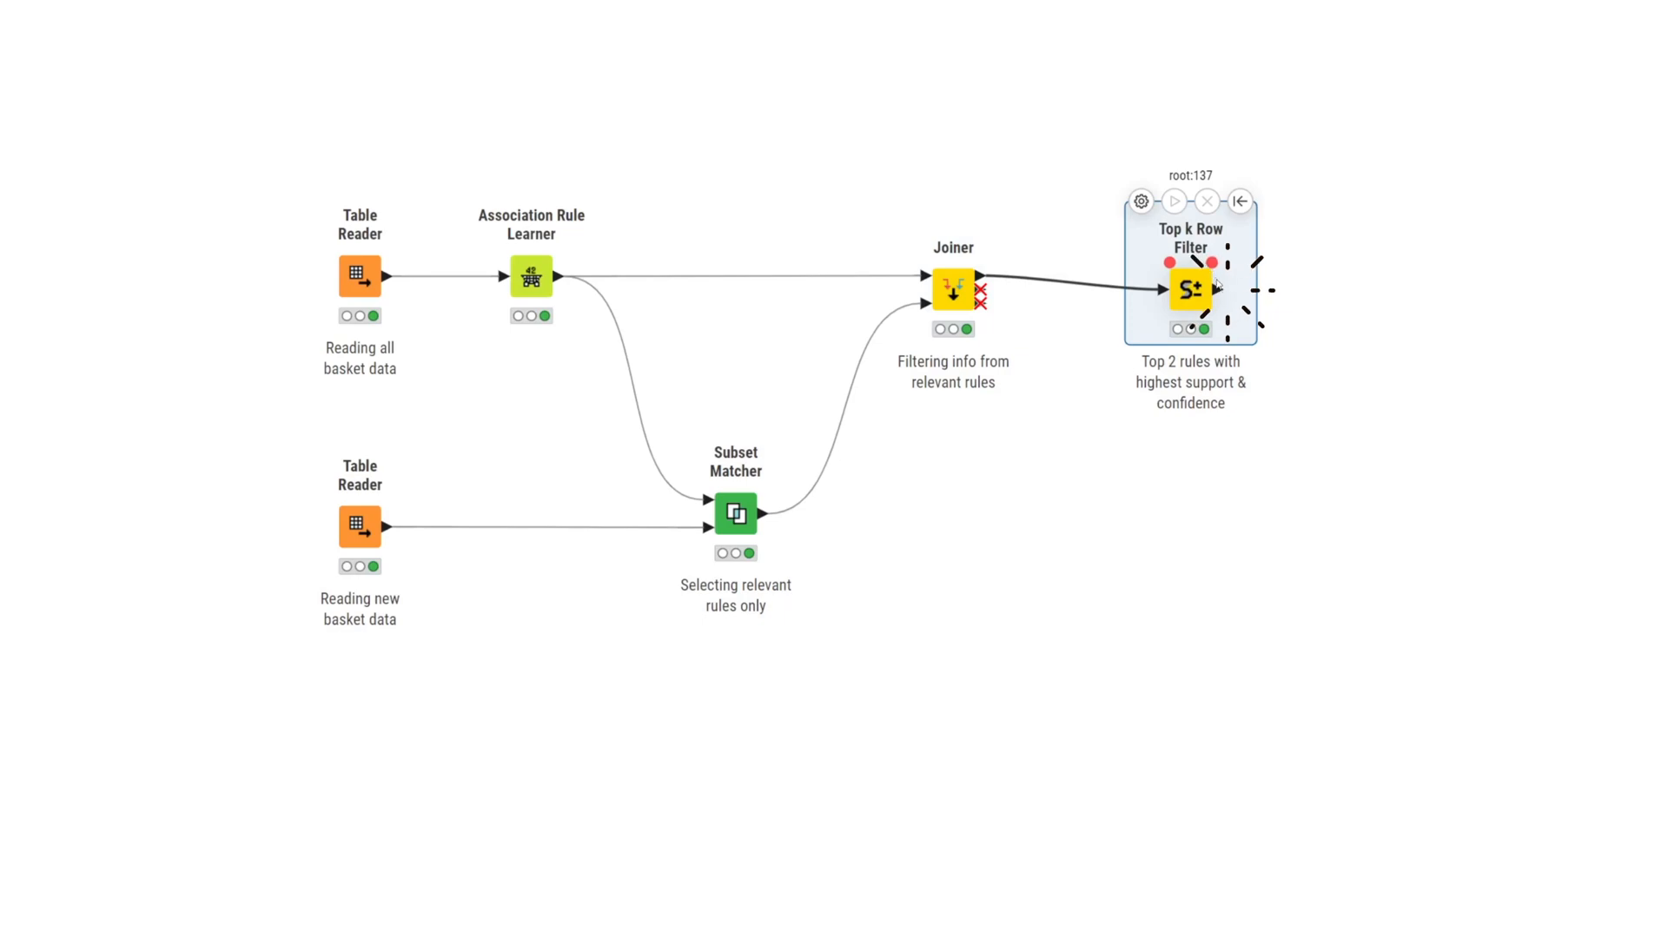
Open the Top k Row Filter's output showing the two highest-support, highest-confidence lobster rules.
double_click(1190, 290)
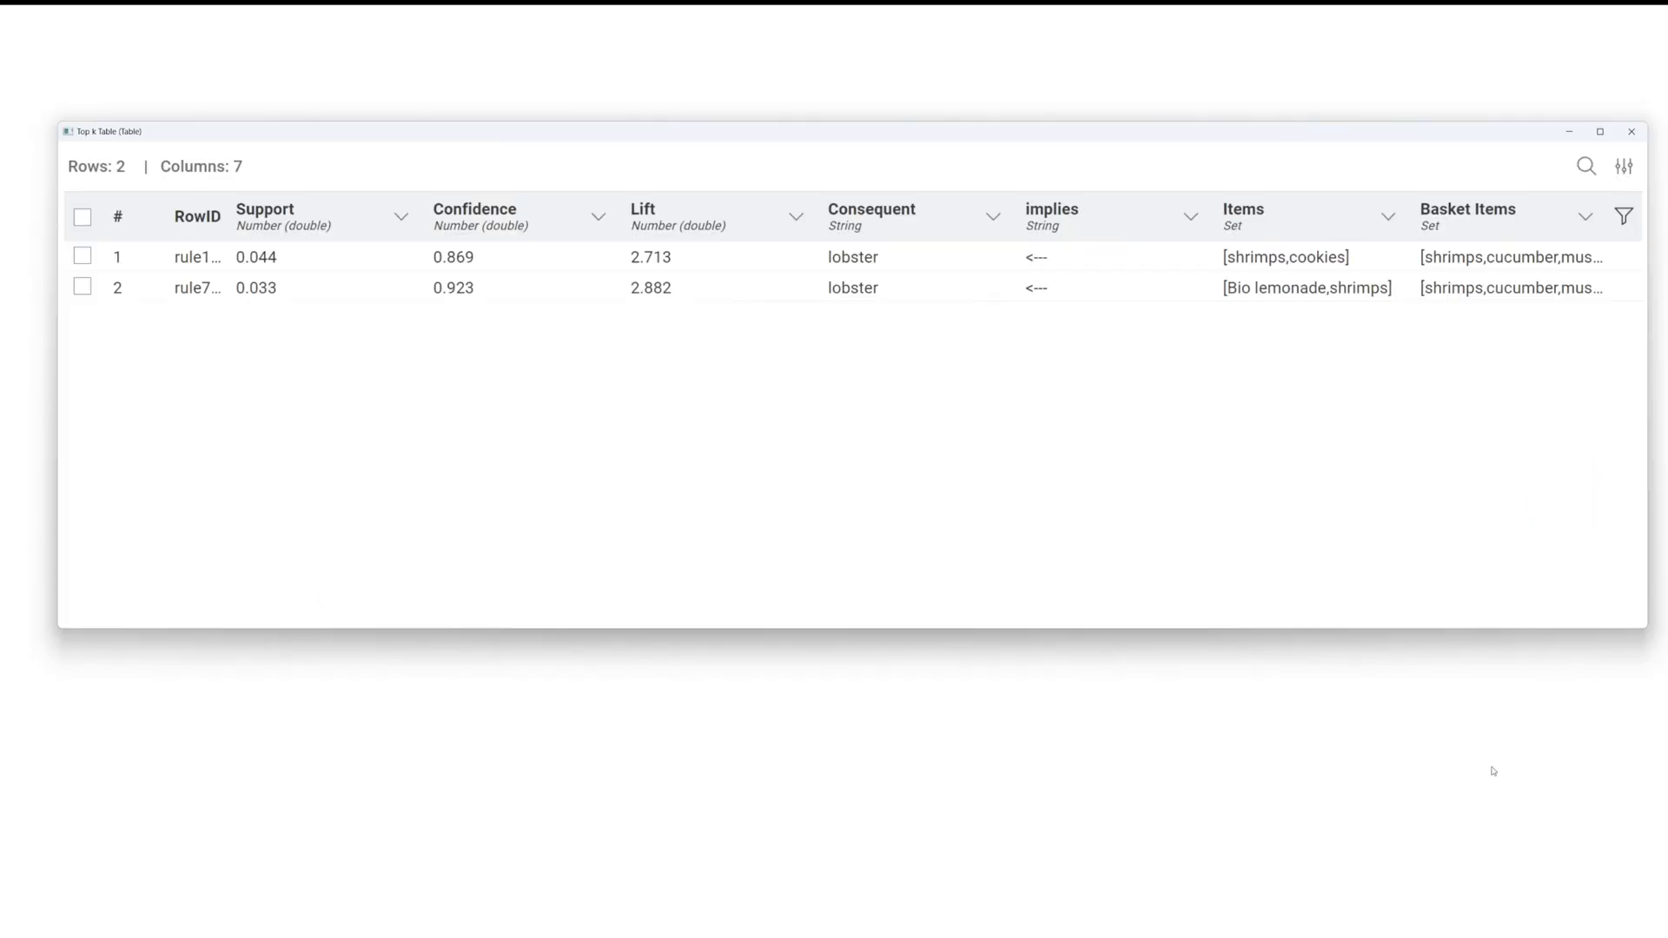